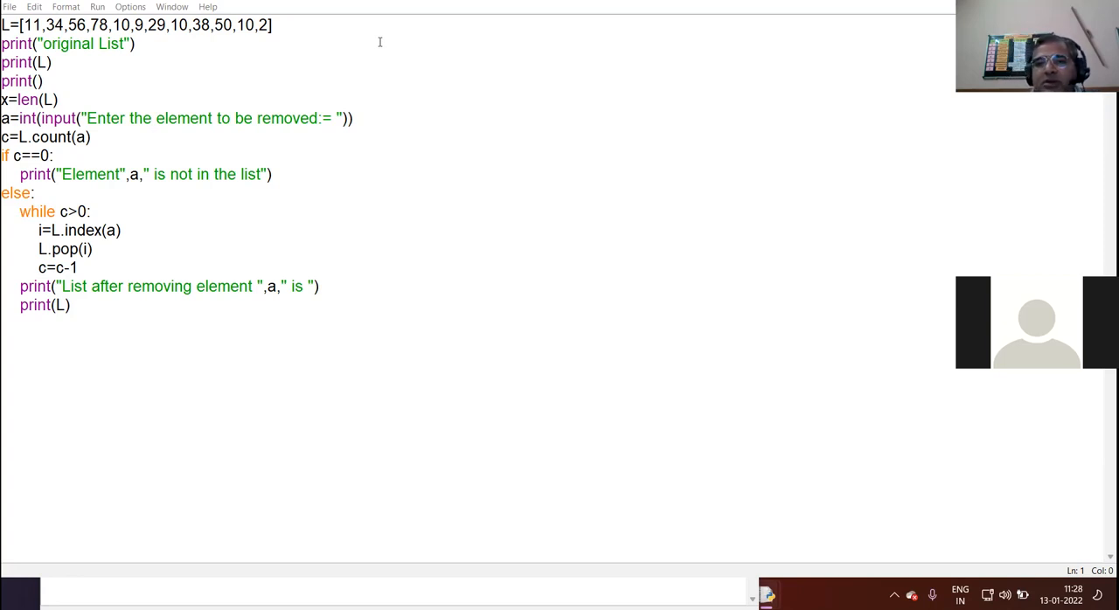
mouse_move(673, 203)
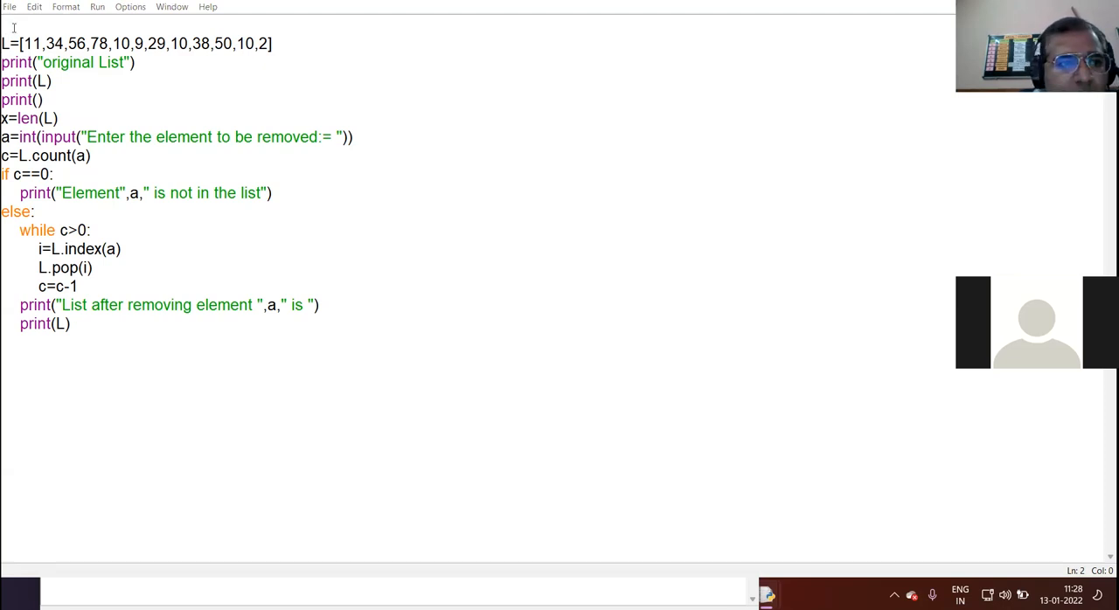
- Write the header comment '# initialize a list & remove the element having multiple occurrences'
type("# program to initiali")
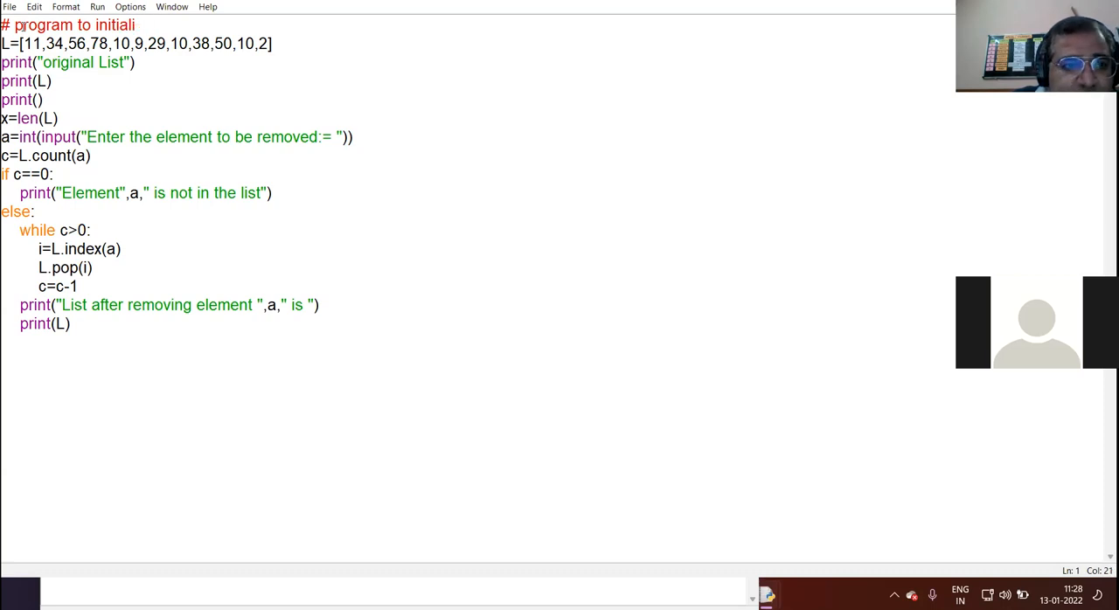
type("ze a list")
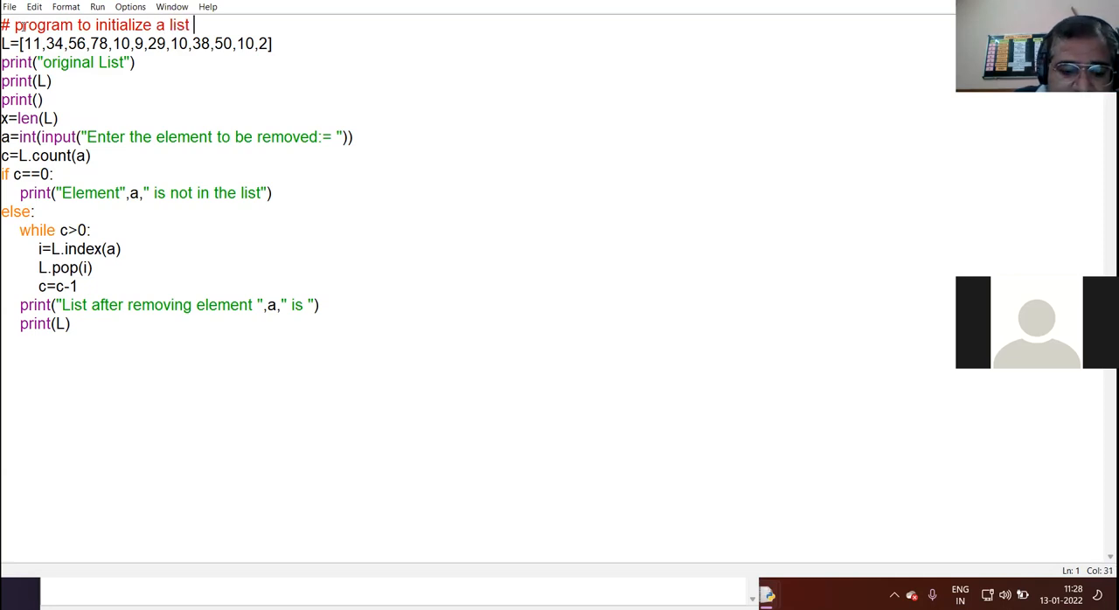
type("& remove the ele")
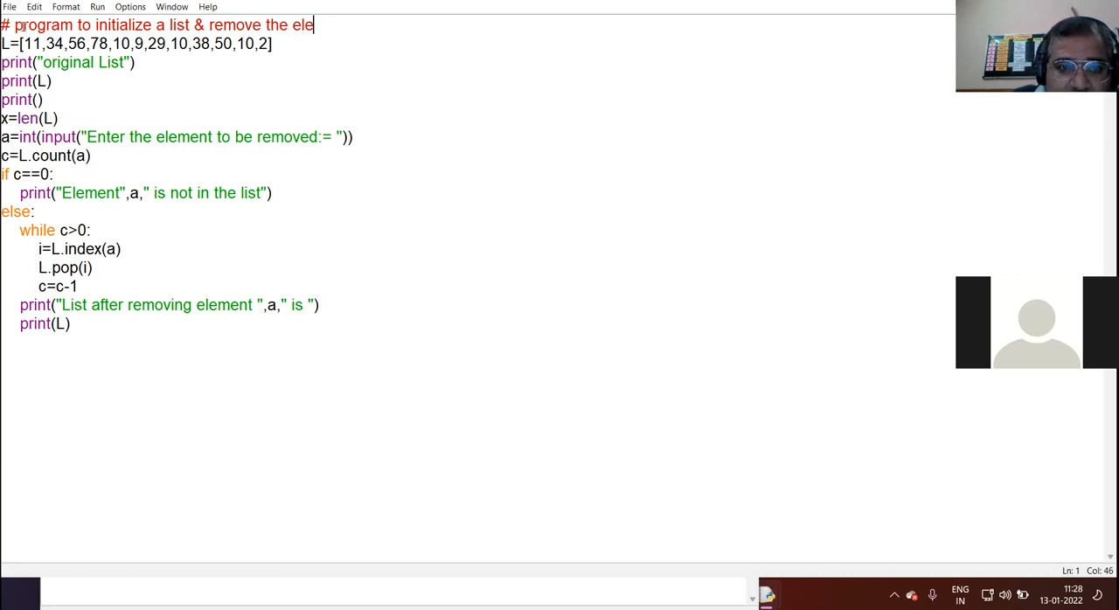
type("ment having multip")
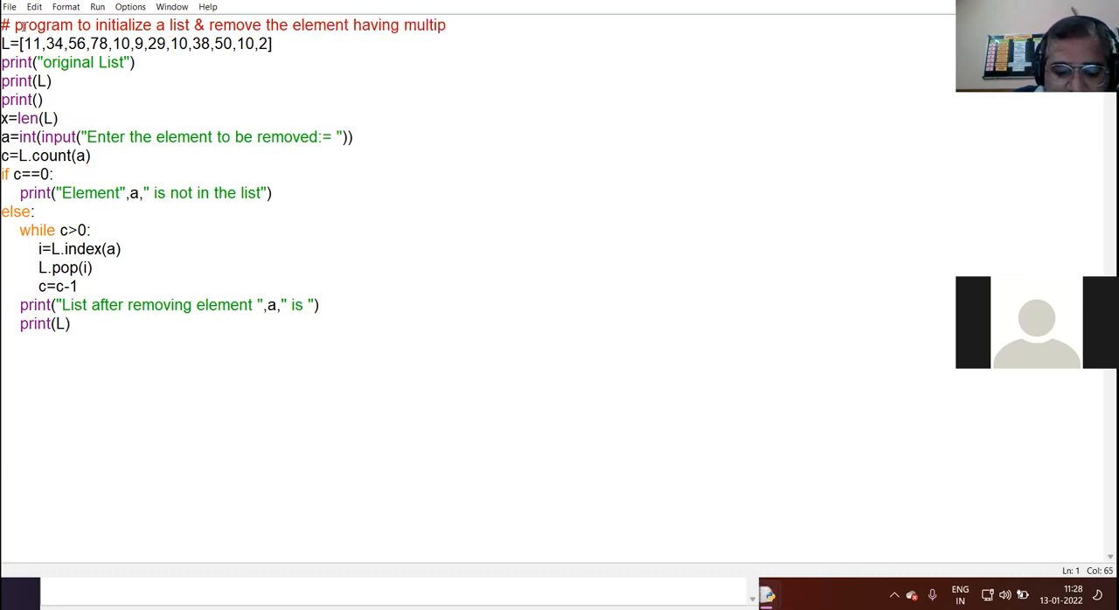
type("le occurren")
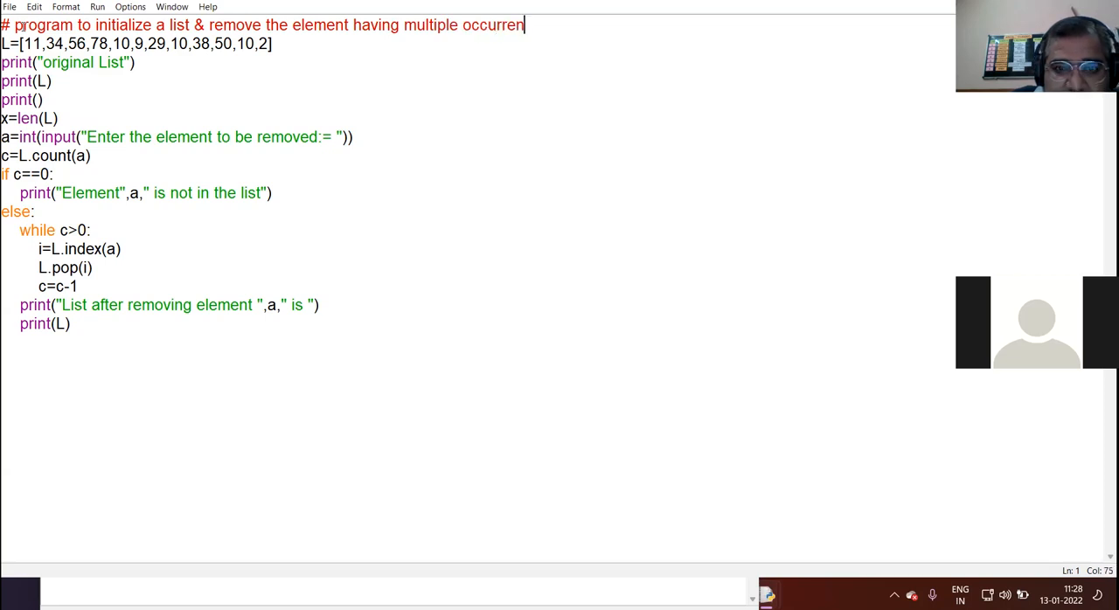
type("ce")
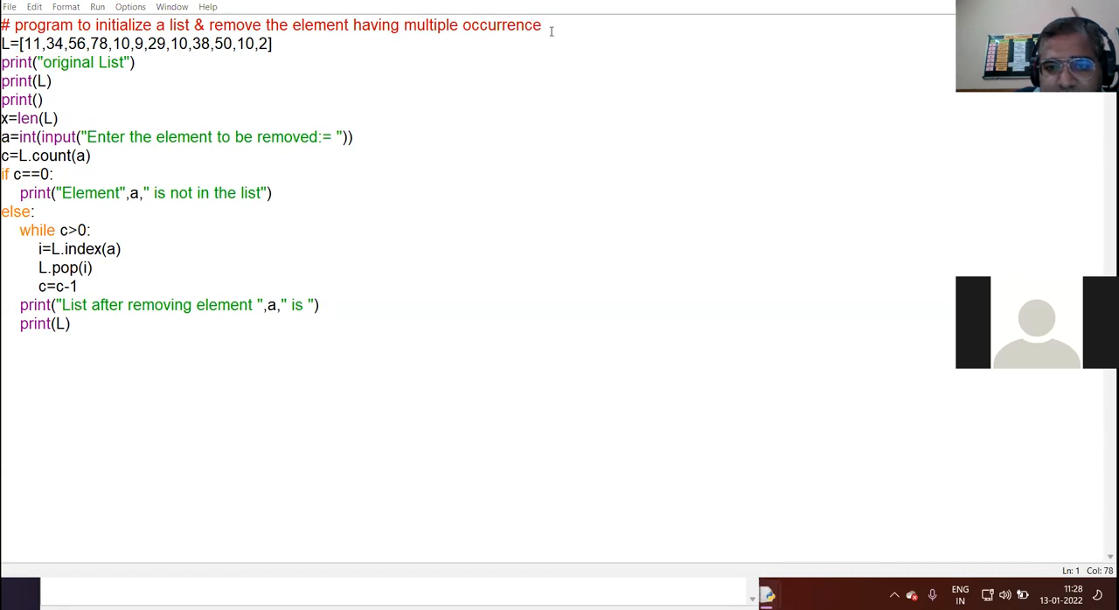
type("s")
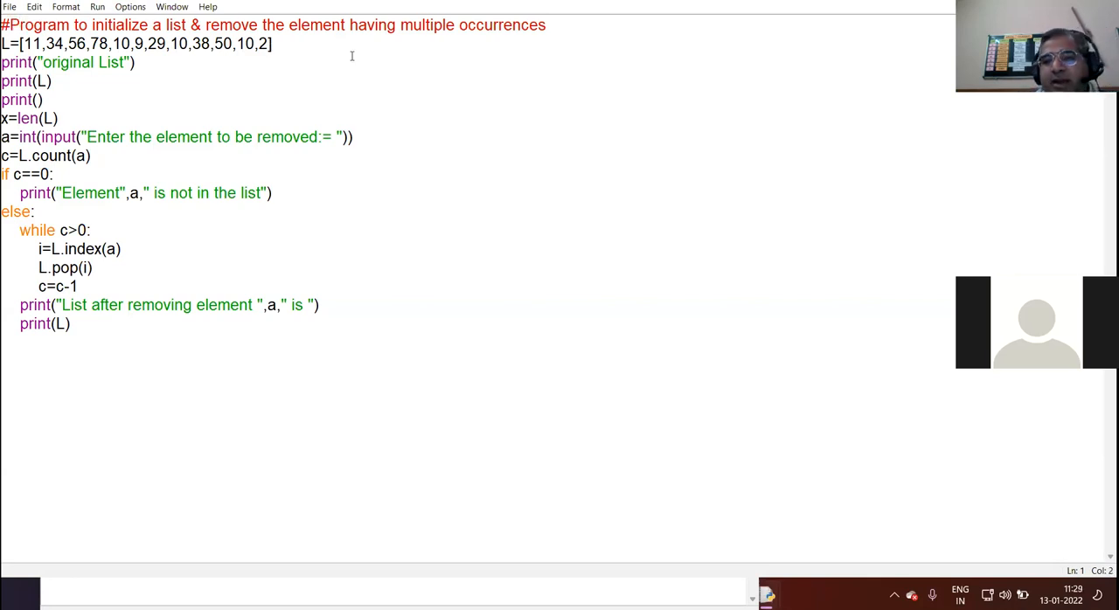
- Add a blank line after the final print(L) to start notes below the code
left_click(137, 63)
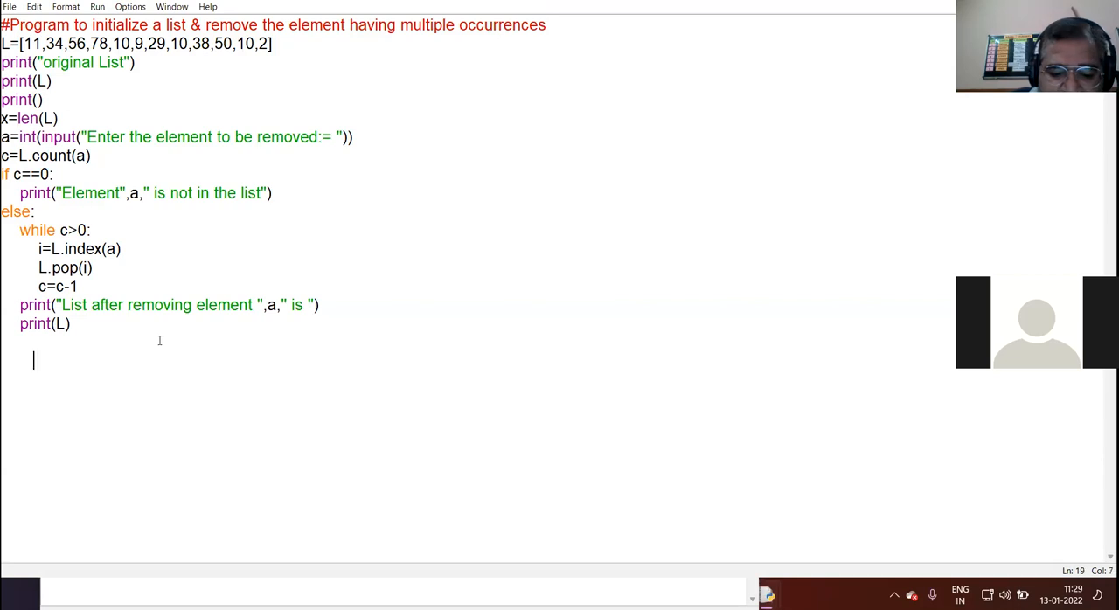
- Add a 'working notes' heading below the code with a first note x=12
type("working no")
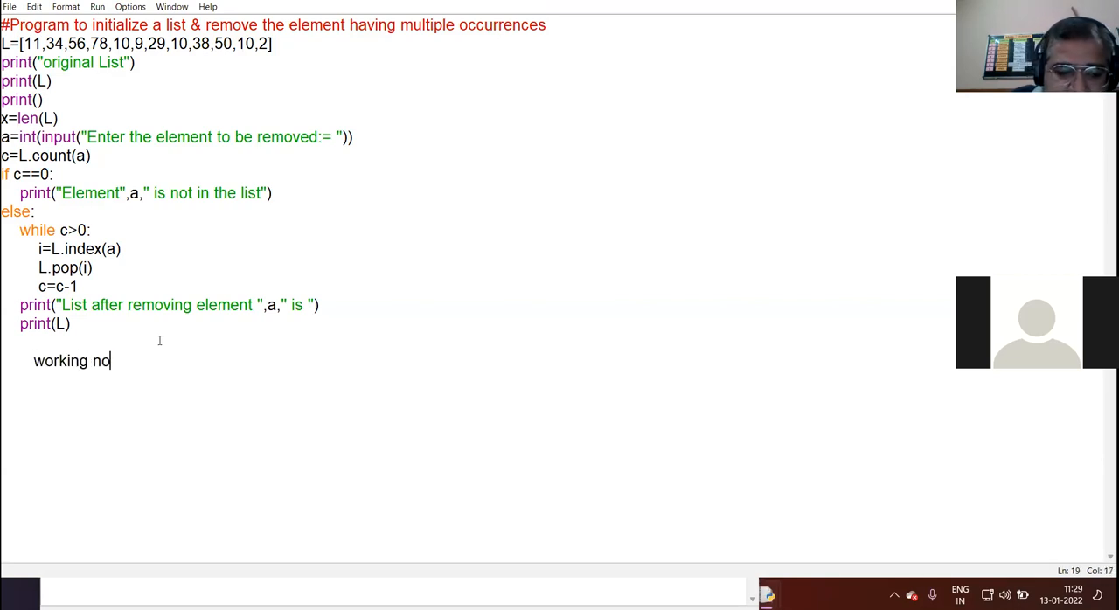
type("tes")
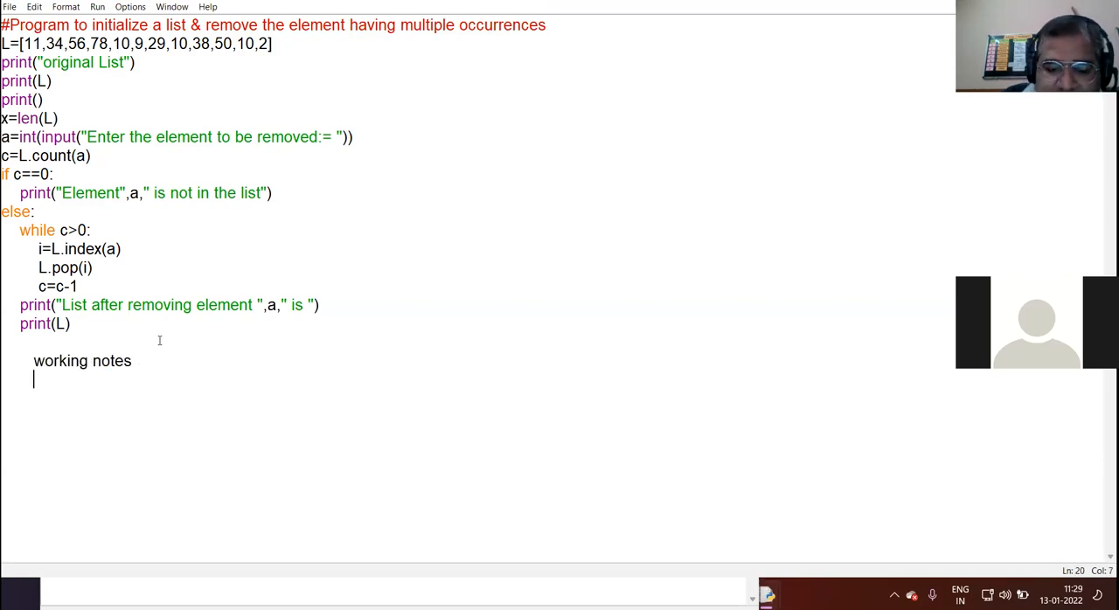
type("x=1")
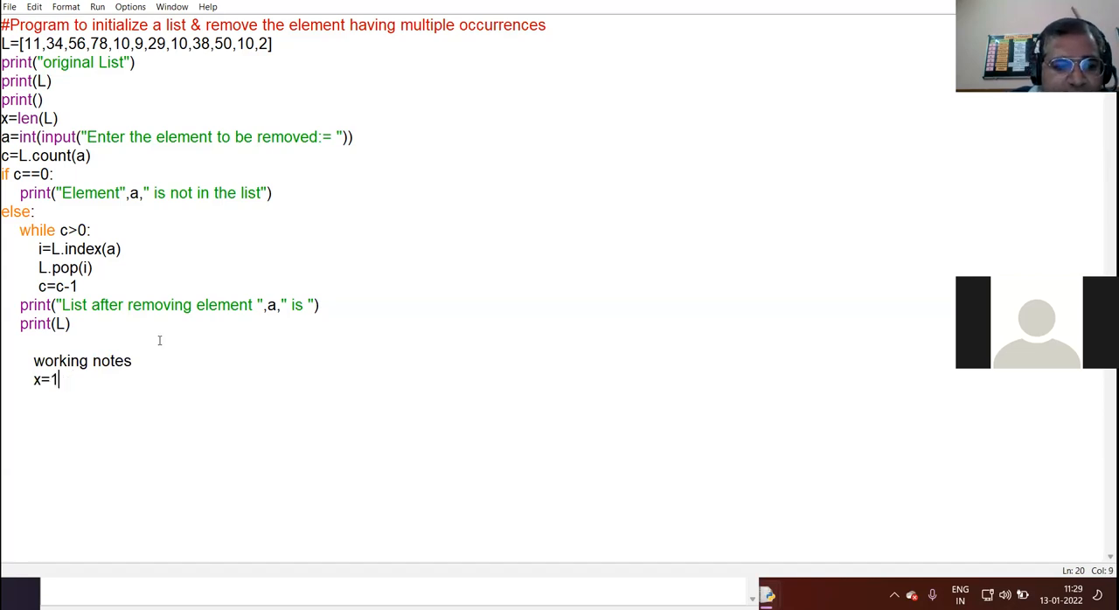
type("2")
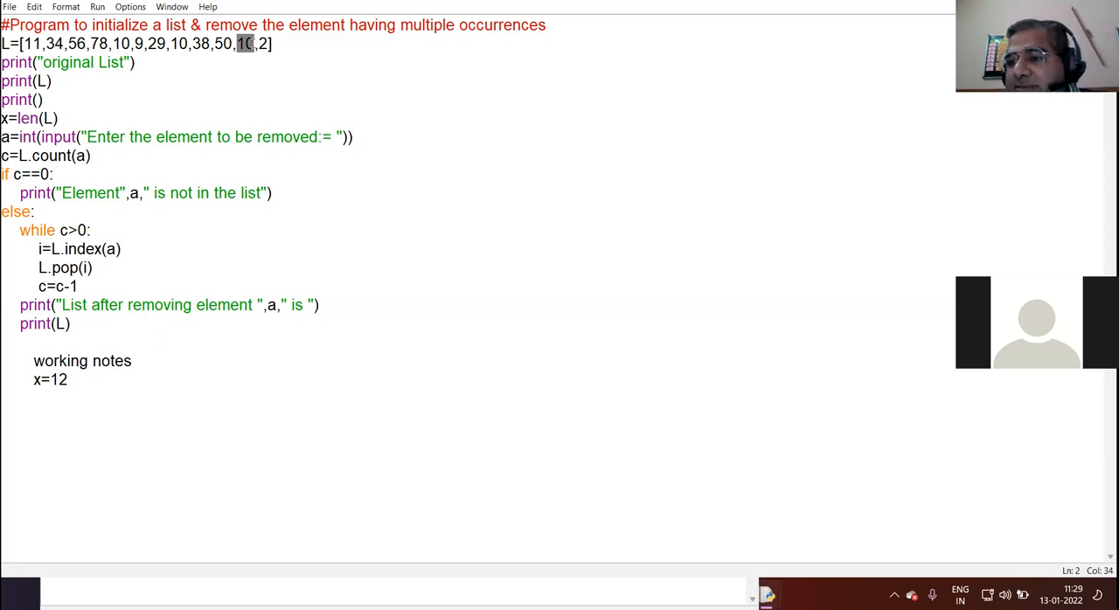
mouse_move(24, 136)
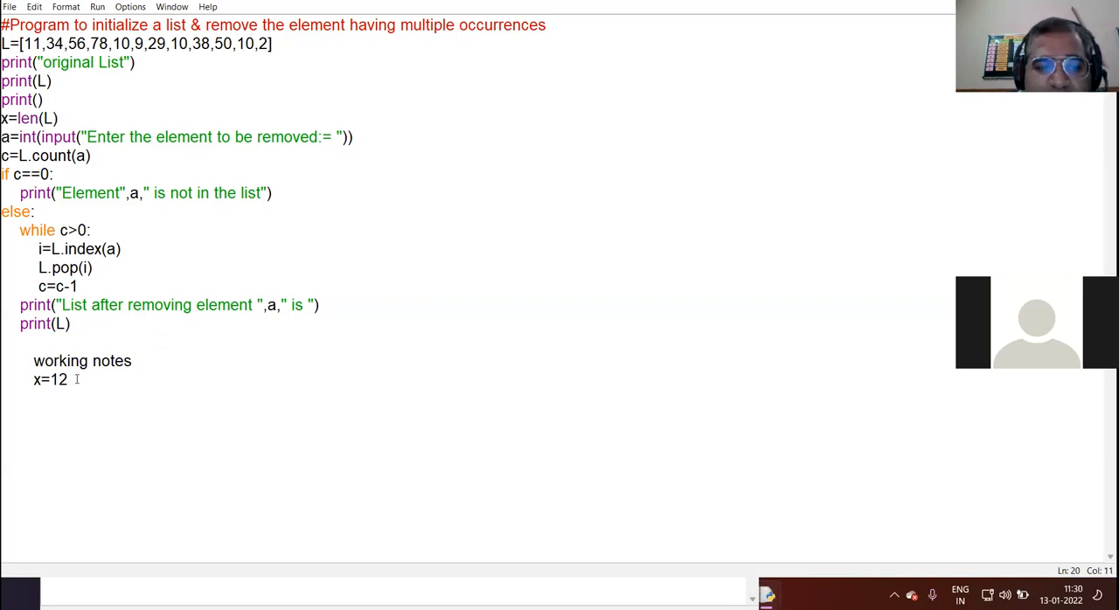
- Note a=10 and L.count(a) beneath x=12, highlighting the count call in the code
type("a=")
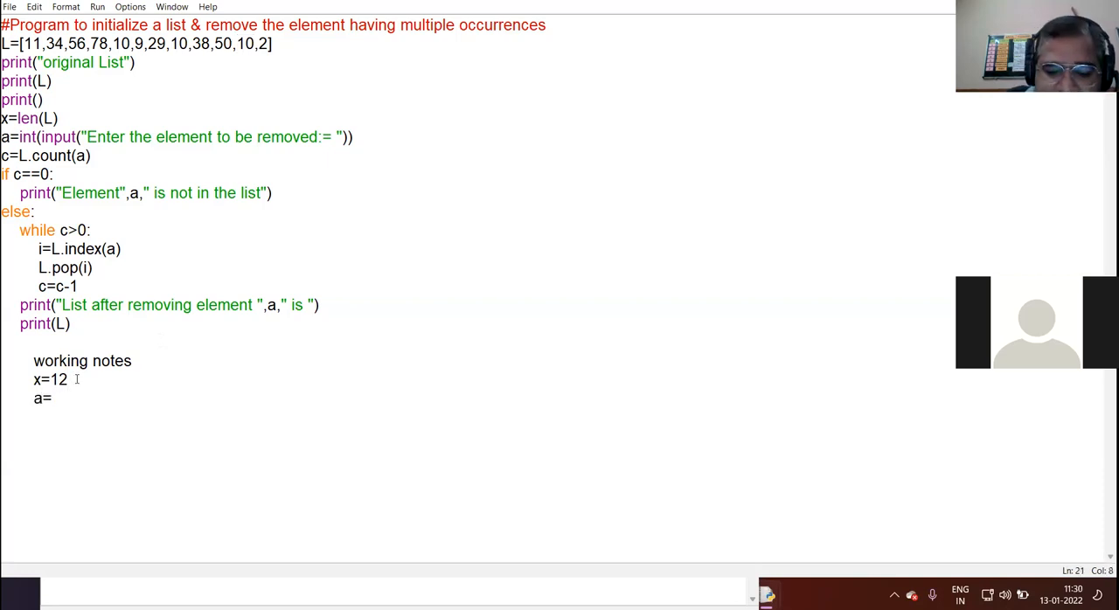
type("10")
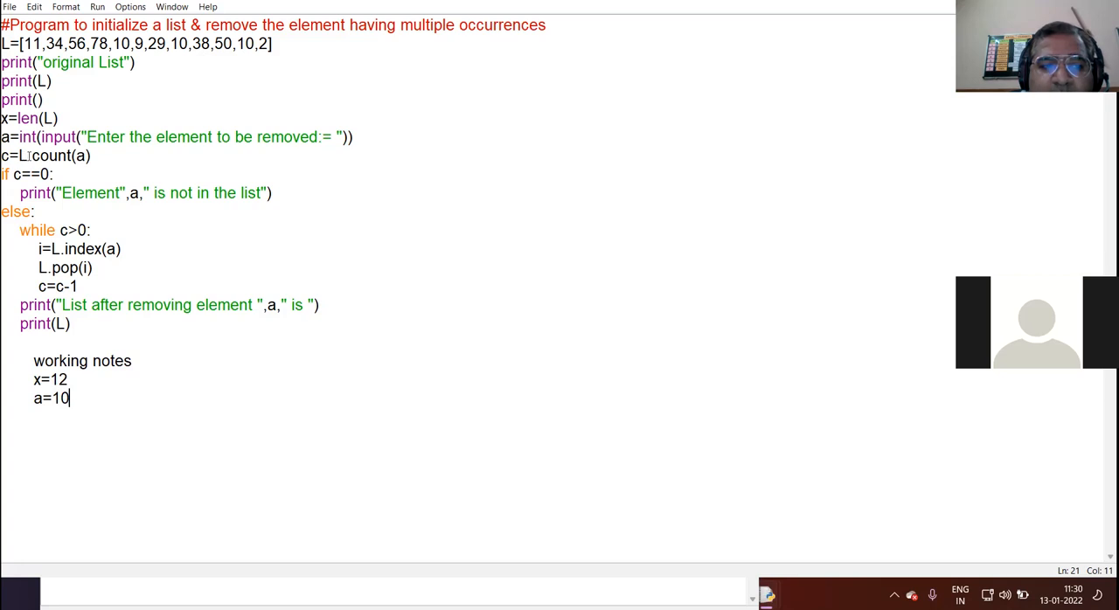
double_click(58, 155)
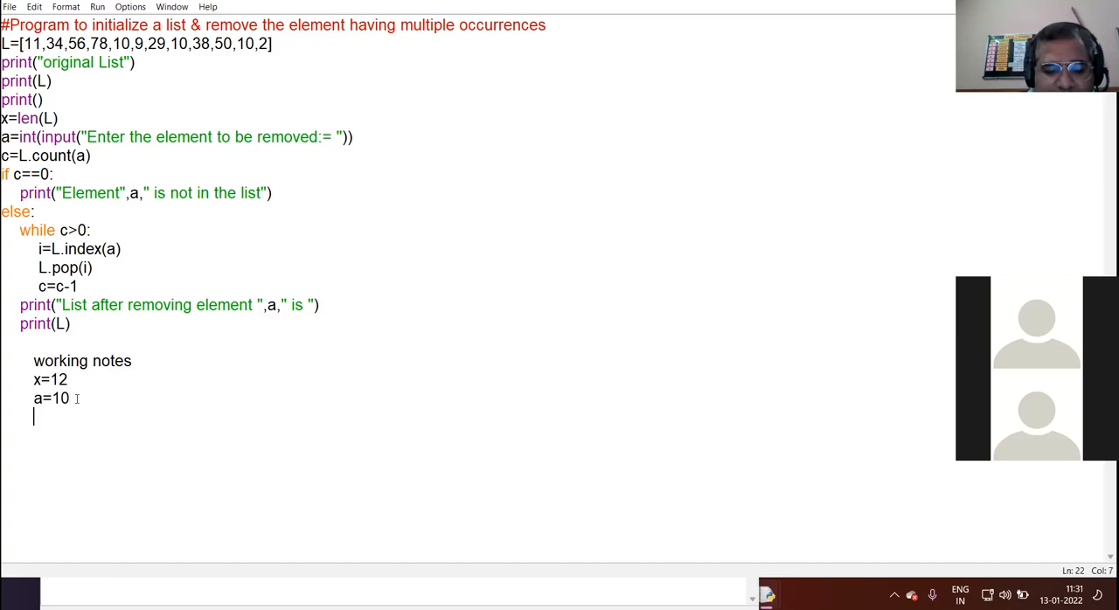
type("L.cou")
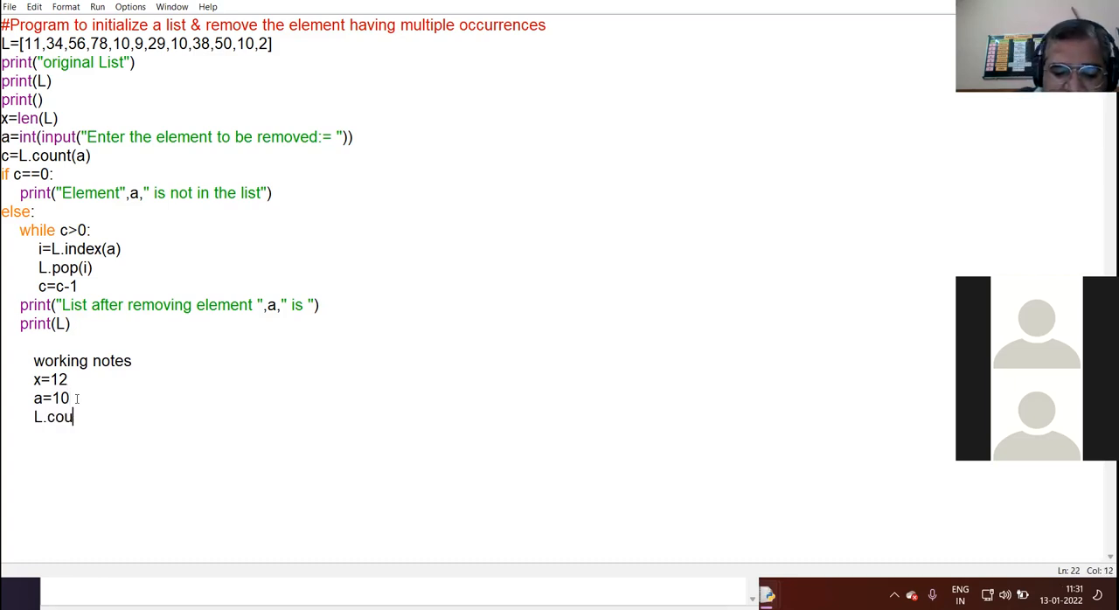
type("nt(a)")
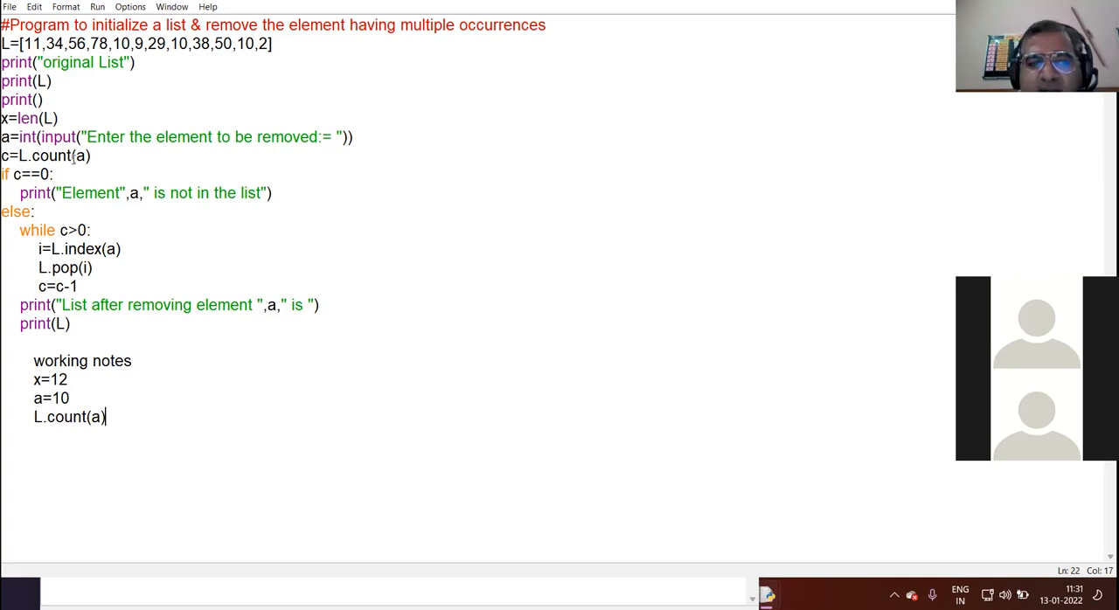
double_click(80, 156)
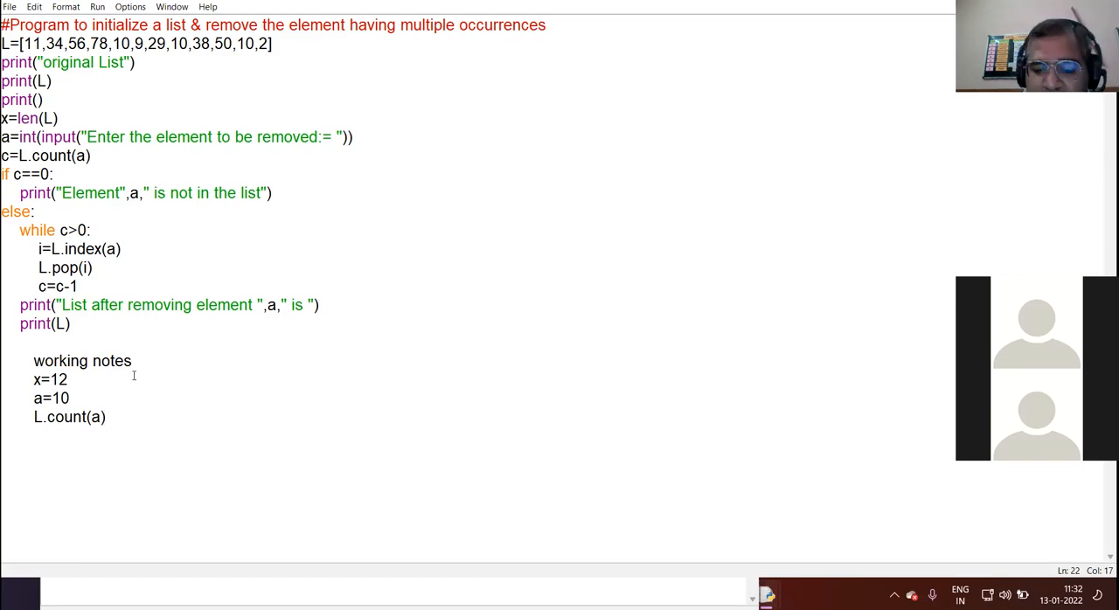
- Record c=3 on a new line below L.count(a) as the occurrence count
key("enter")
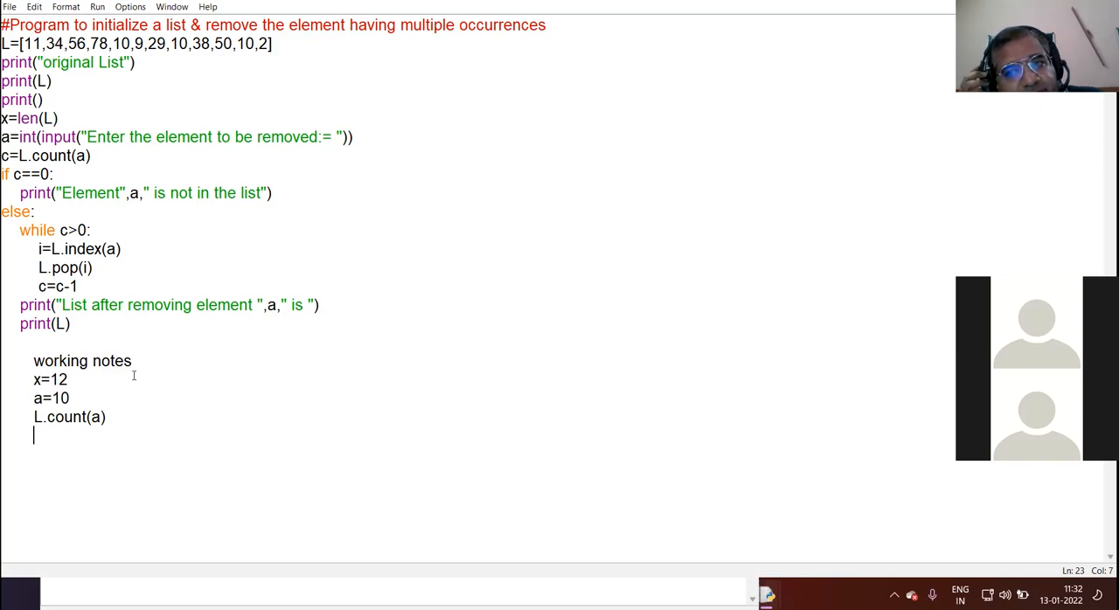
mouse_move(486, 350)
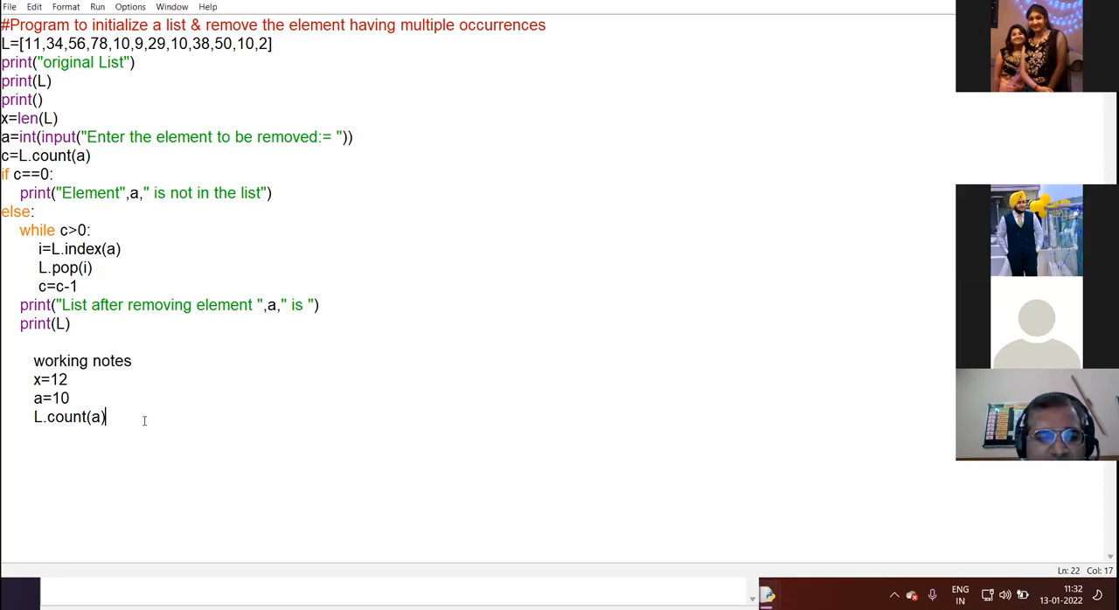
type("c=3")
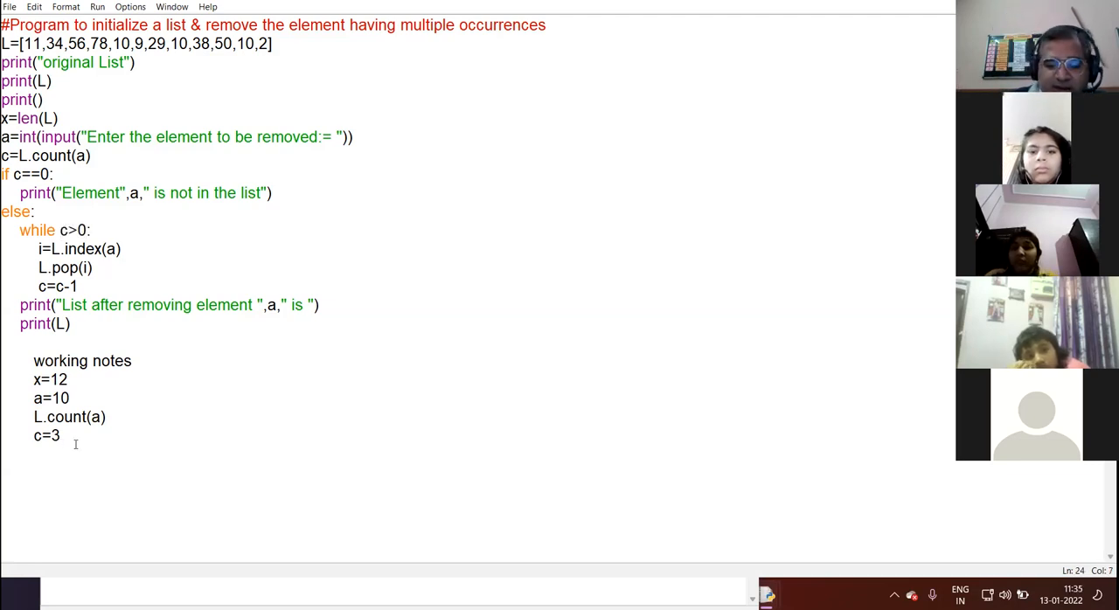
- Note the loop check 3>0, then highlight index(a) and the first 10 in the list
type("3>0")
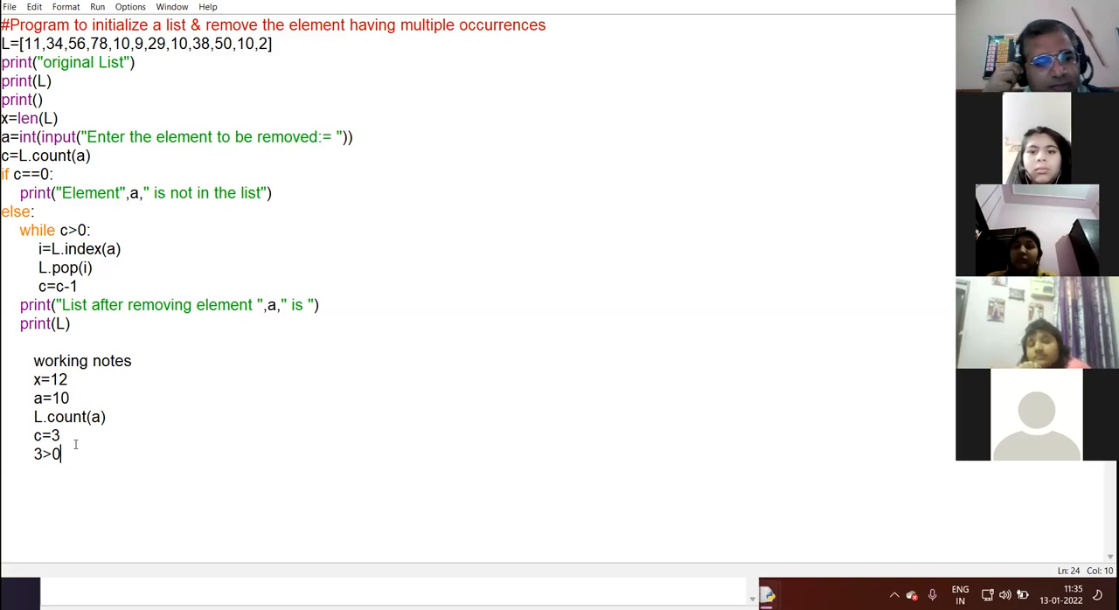
key("enter")
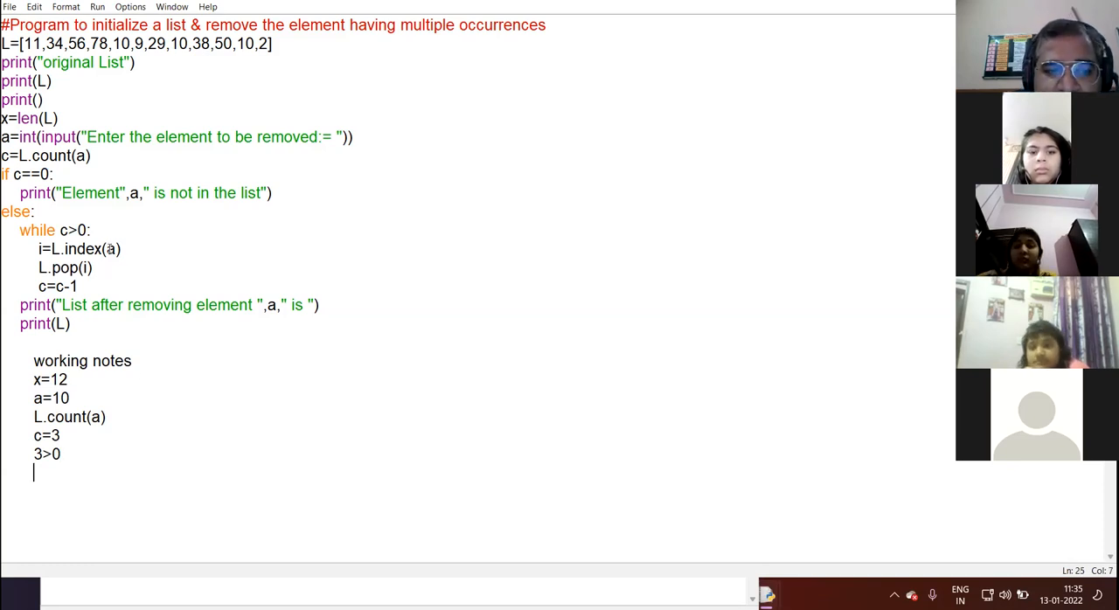
left_click(114, 248)
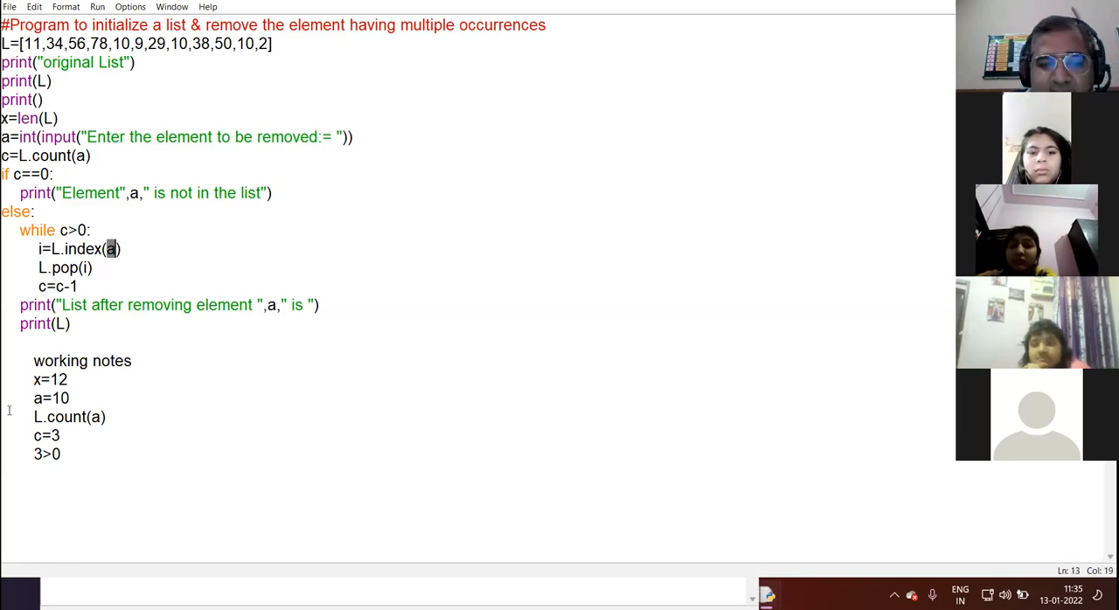
double_click(48, 399)
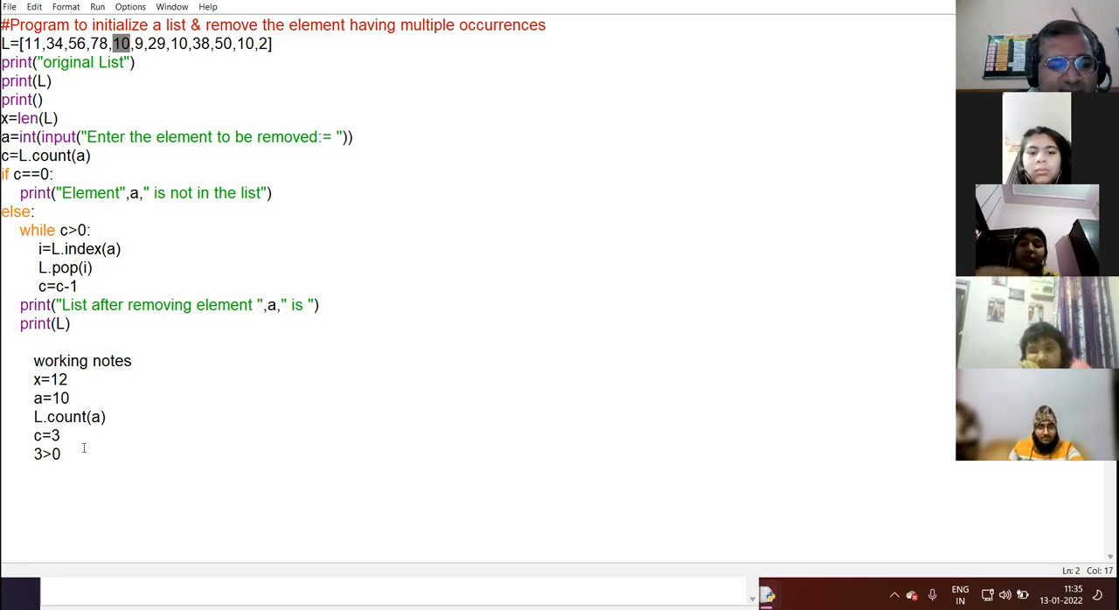
- Tag 3>0 as the first iteration and note i=4 for the first occurrence
type("---fi")
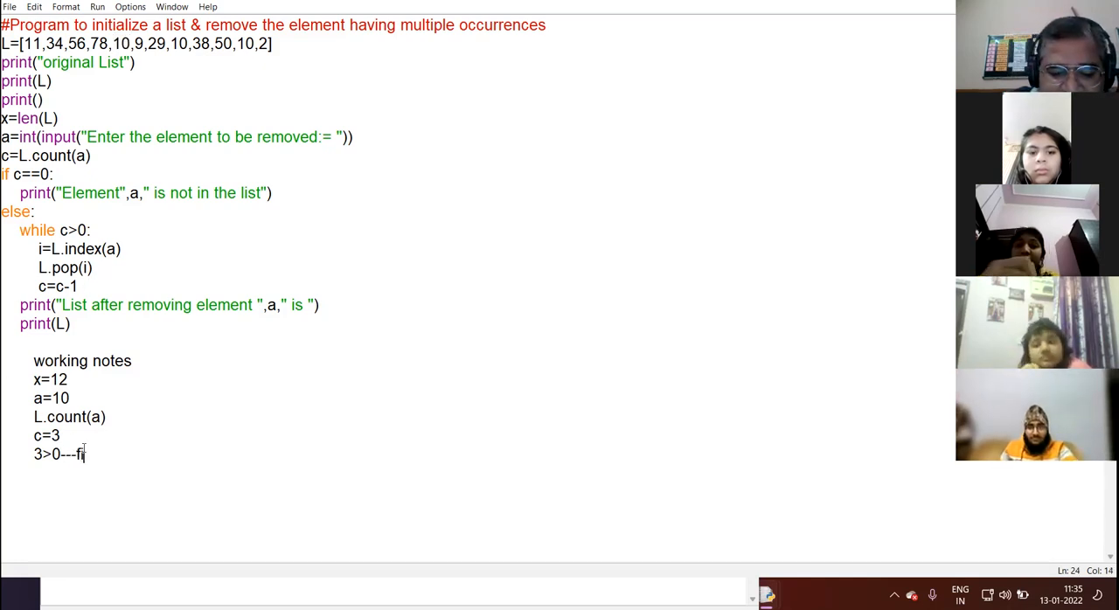
type("irst iterat")
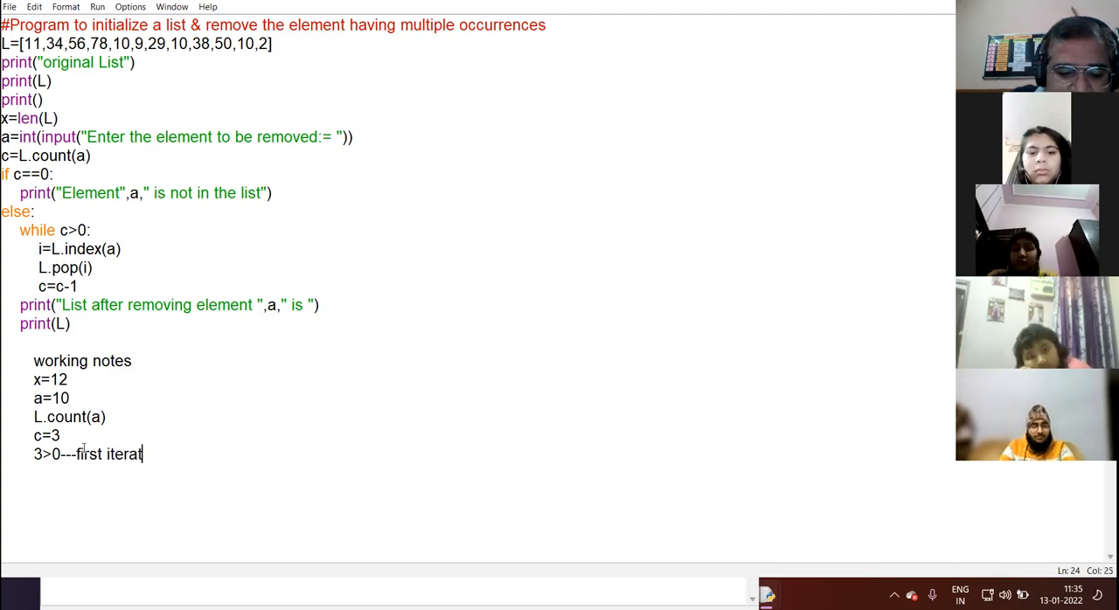
type("ion")
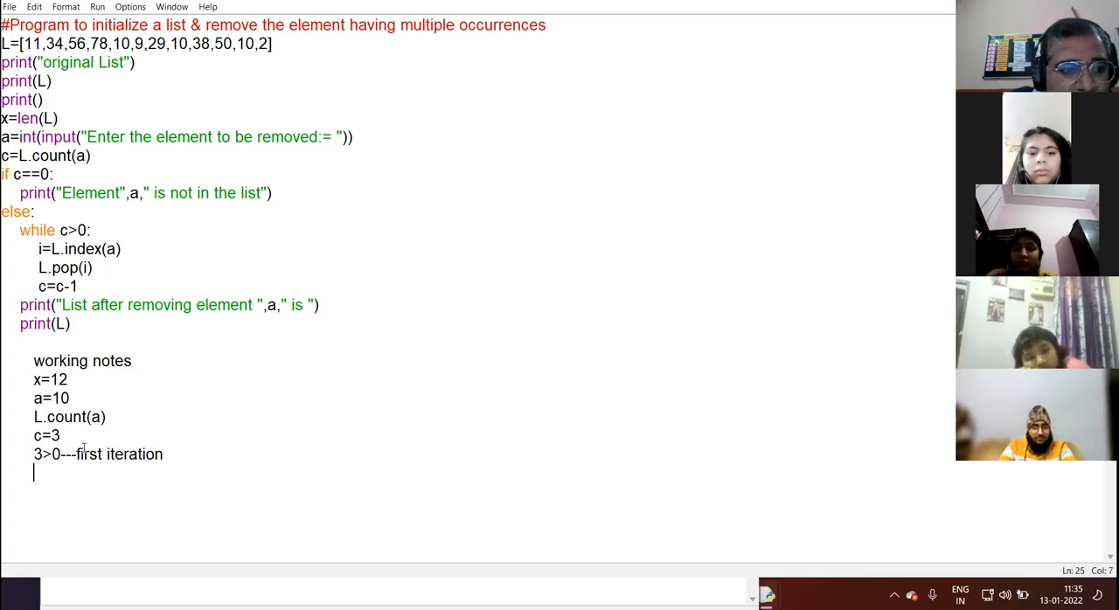
type("i=4 index of first")
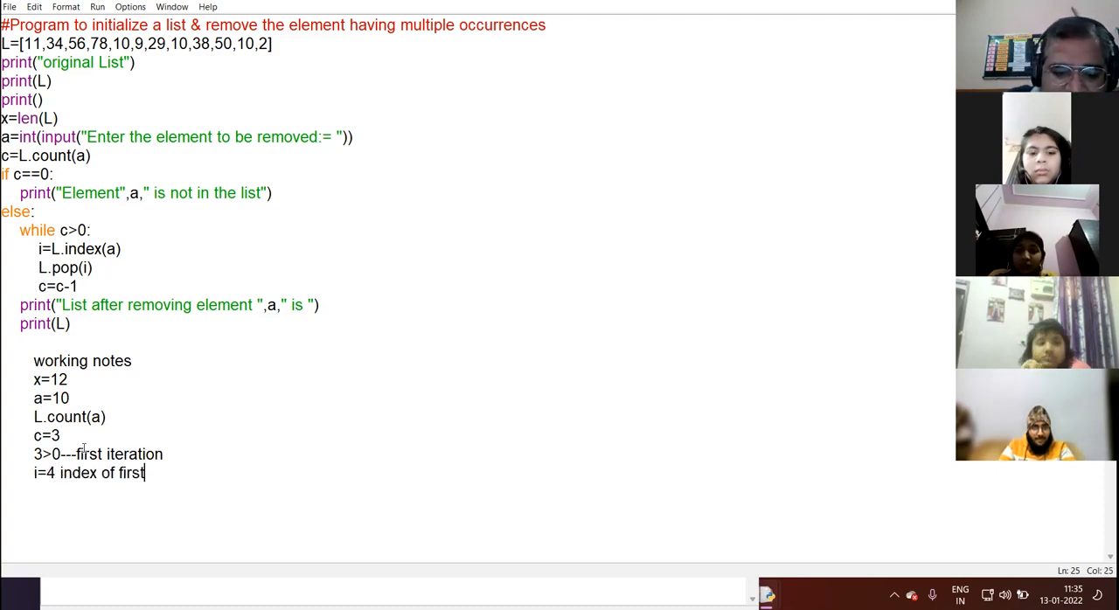
type("occurrence of 10")
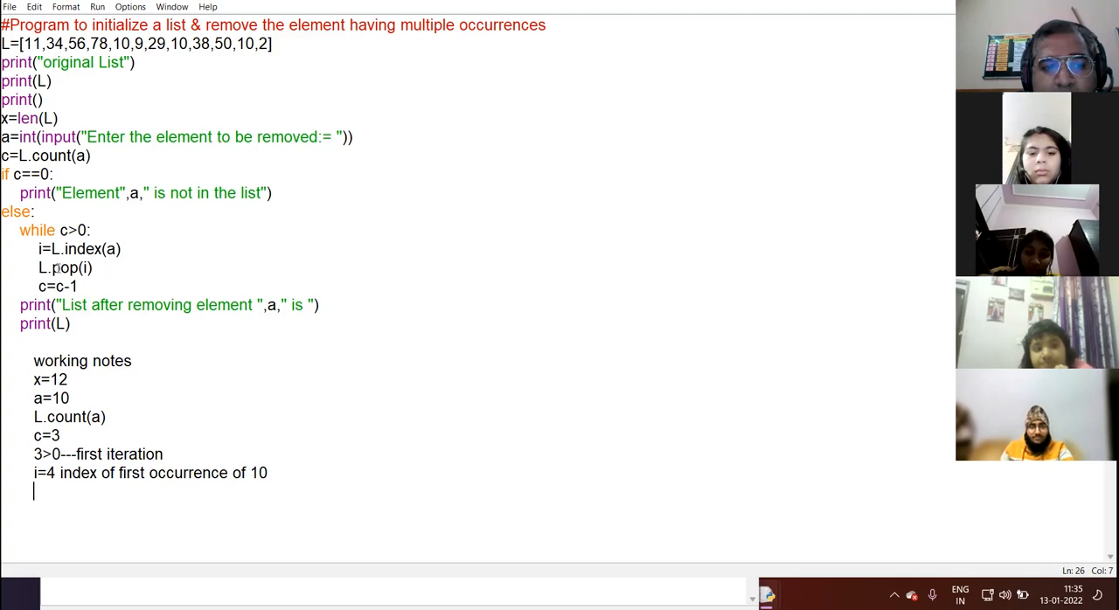
- Note 'pop(i)---pop(4)-----remove element lying at index 4', highlighting the pop call
double_click(65, 268)
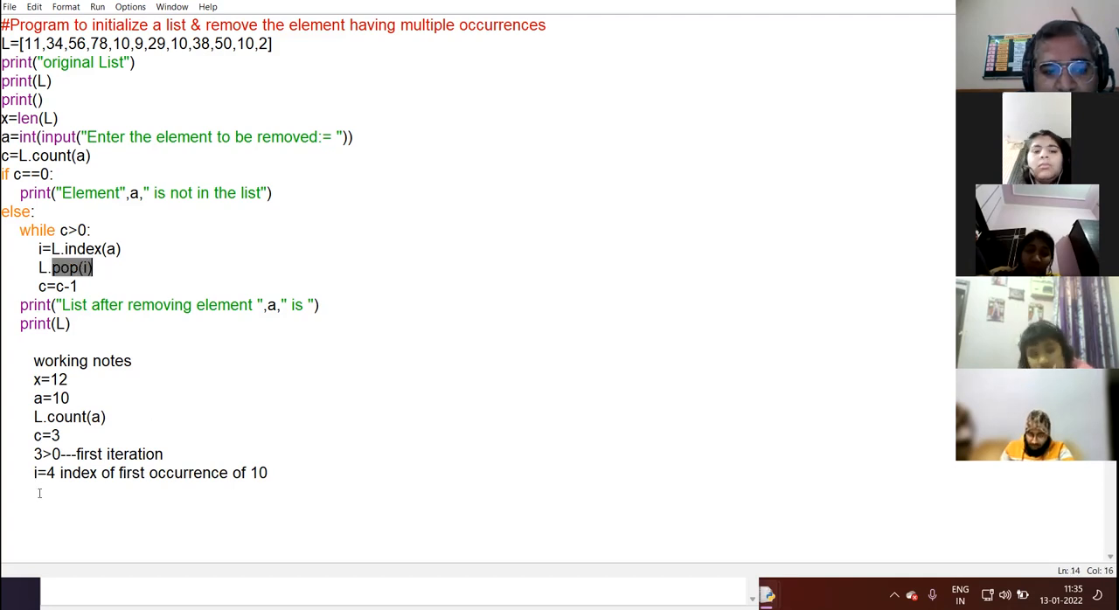
type("pop(")
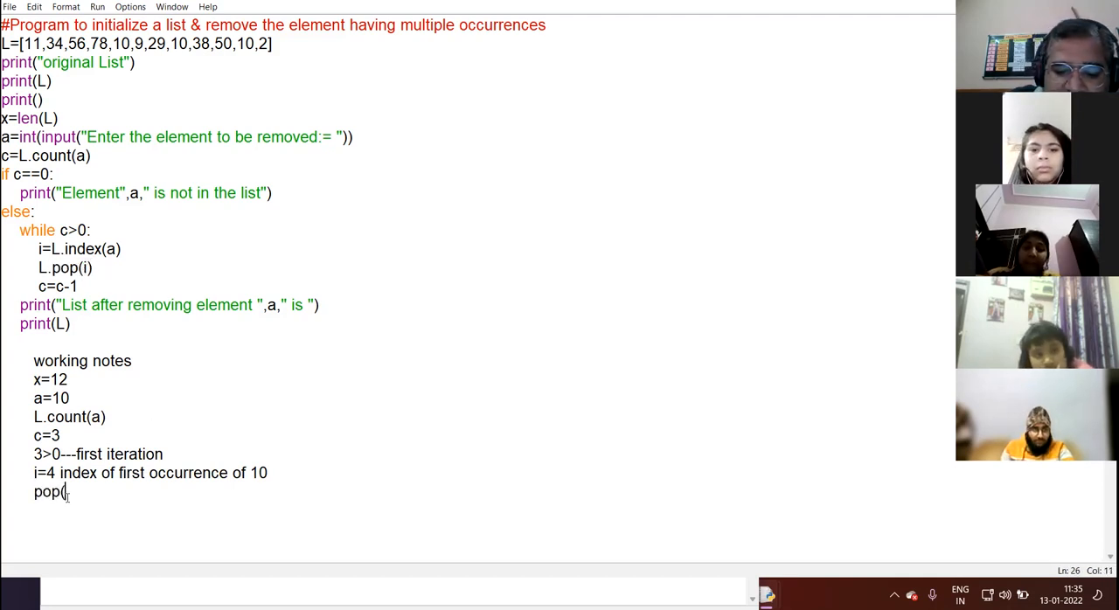
type("i)---po")
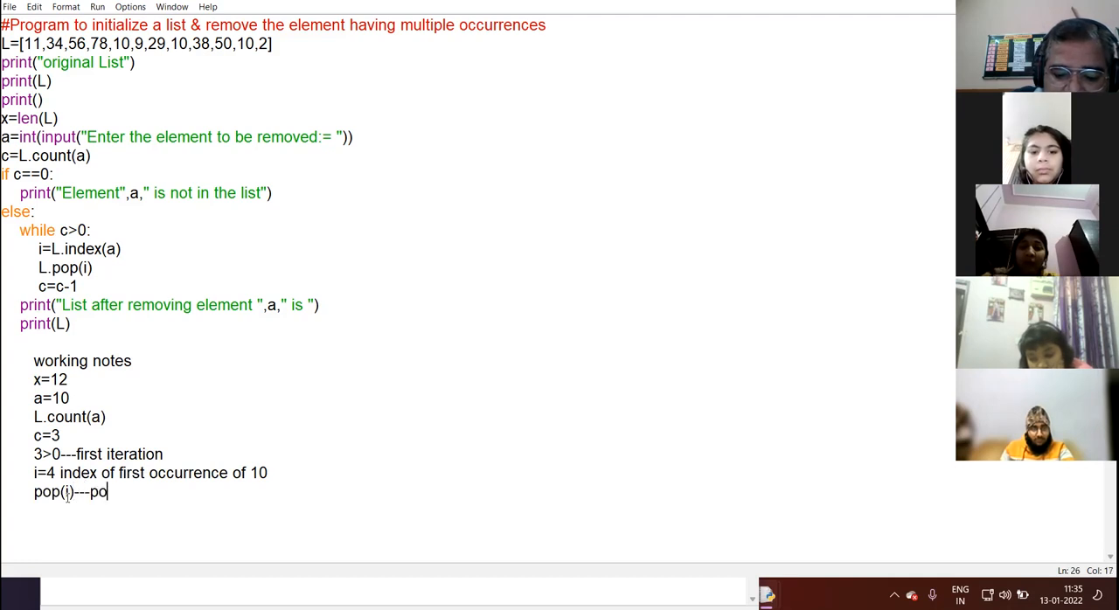
type("(4)")
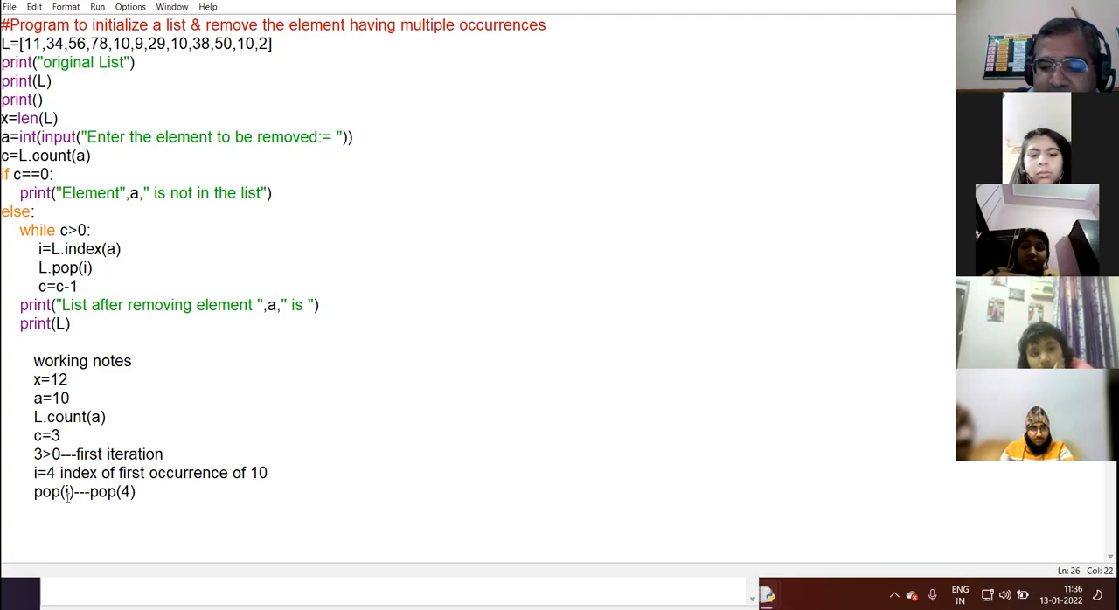
type("-----re")
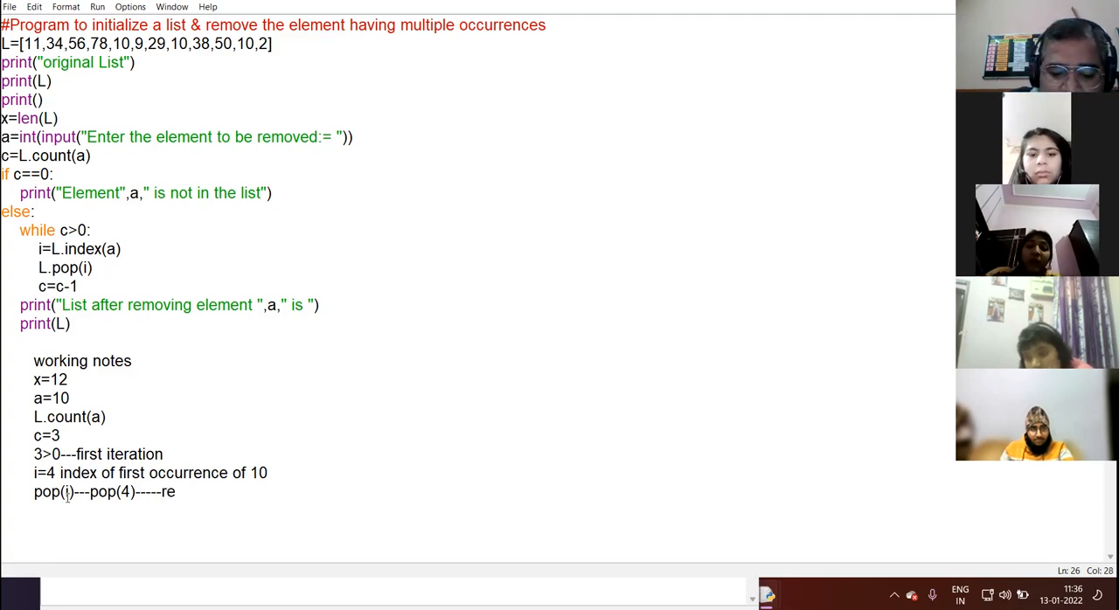
type("move element lying at index")
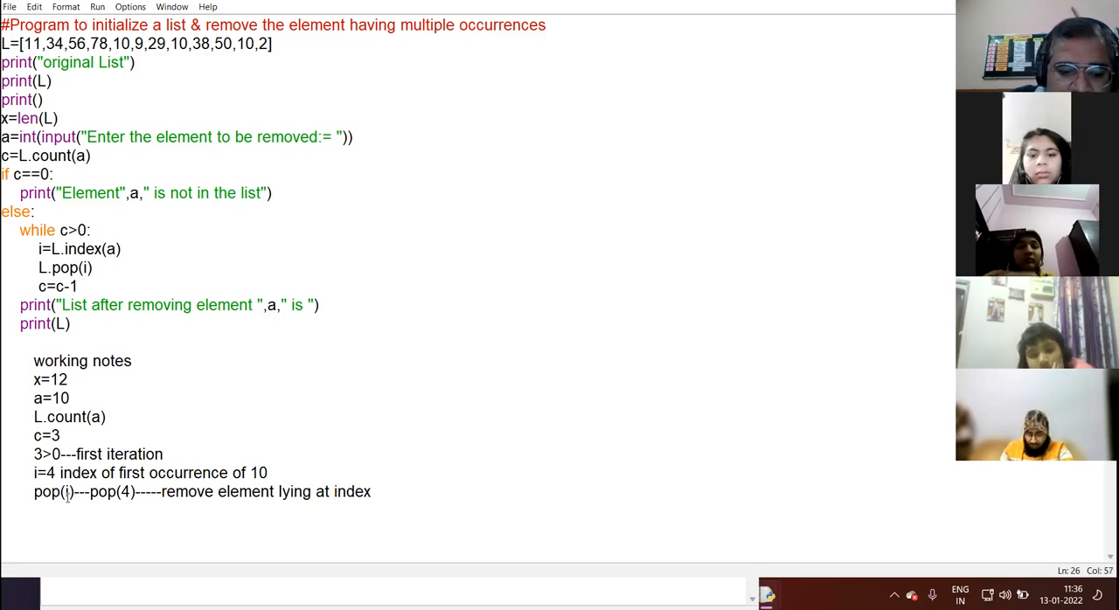
type("4")
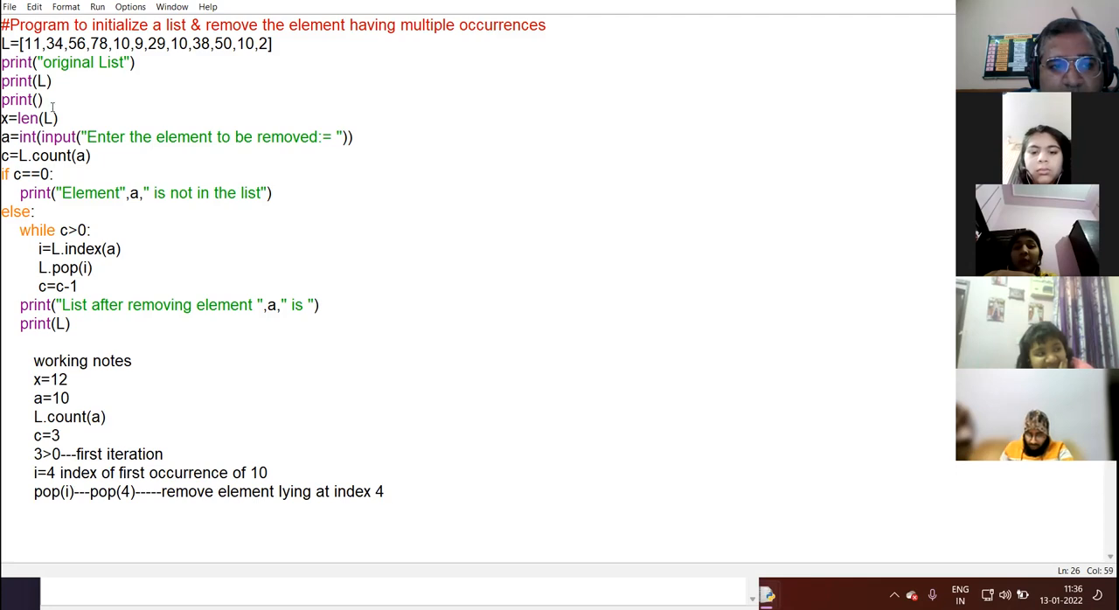
- Change the c=3 note to c=2 after the first pop and return to the notes' end
double_click(121, 42)
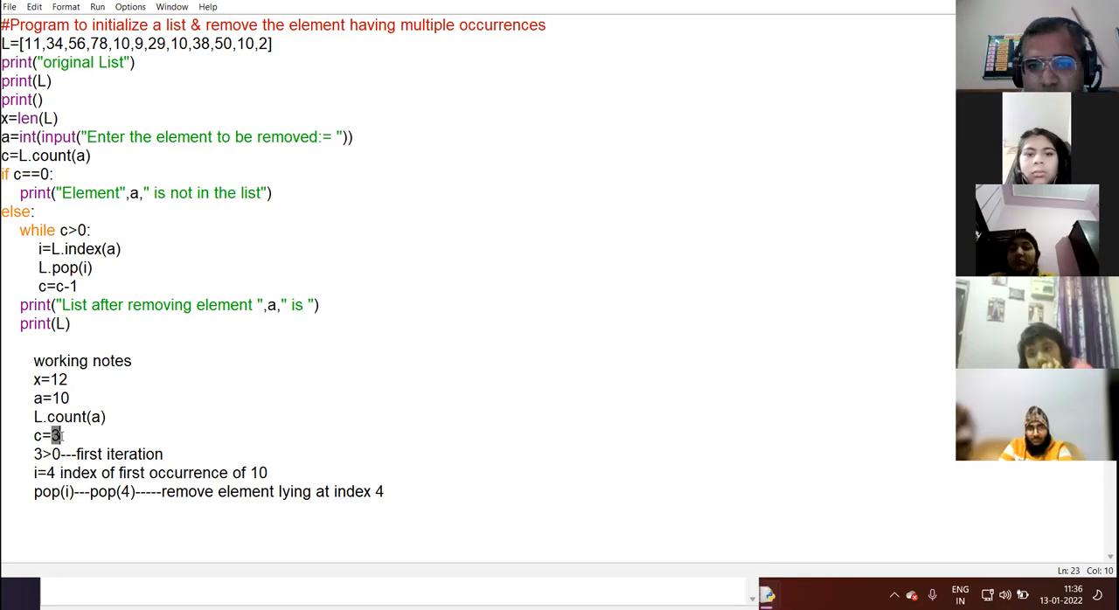
type("2")
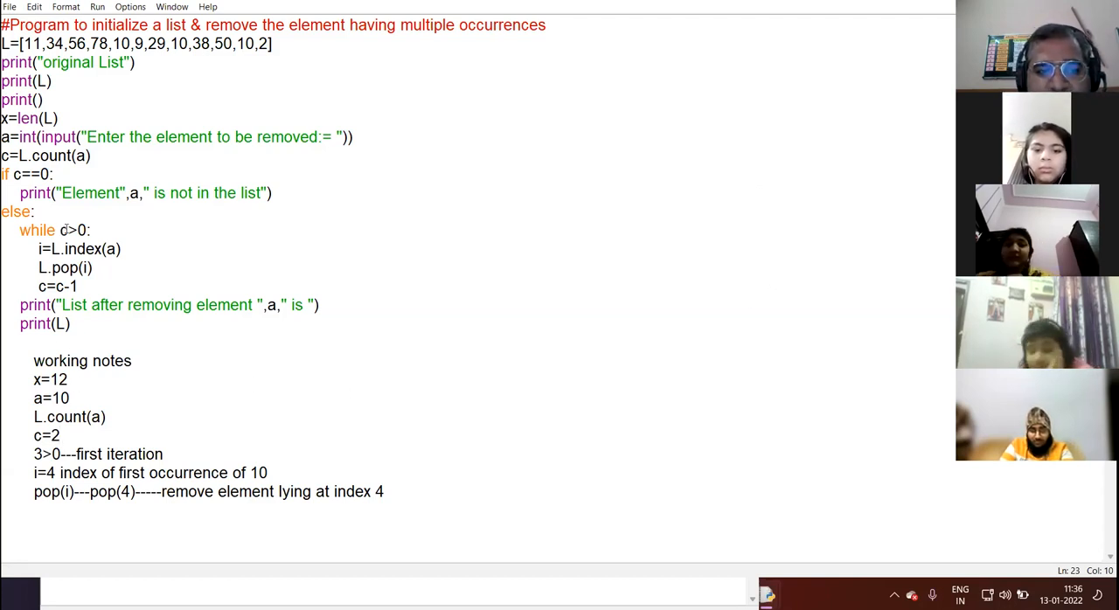
double_click(73, 231)
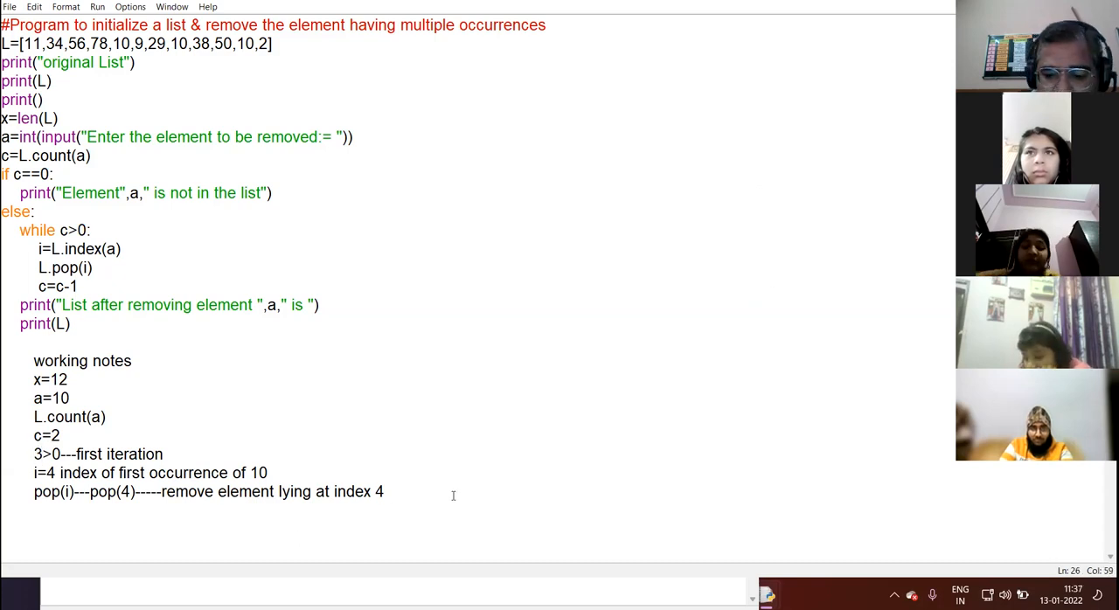
- Note the second iteration: 2>0, i=7 and pop(7), marking the 10 at index 7
type("2>")
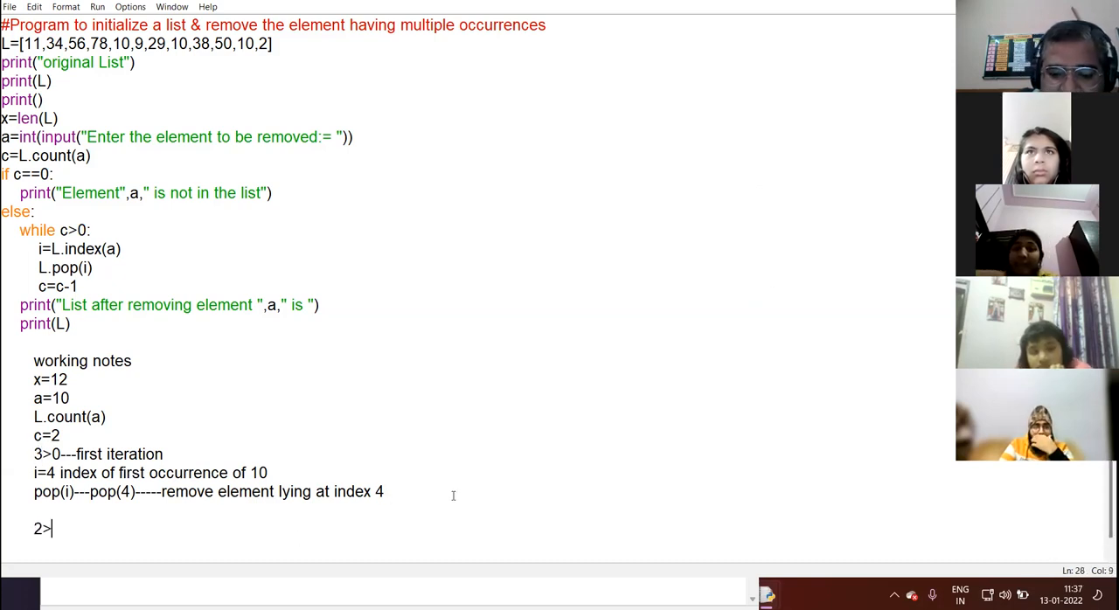
type("0")
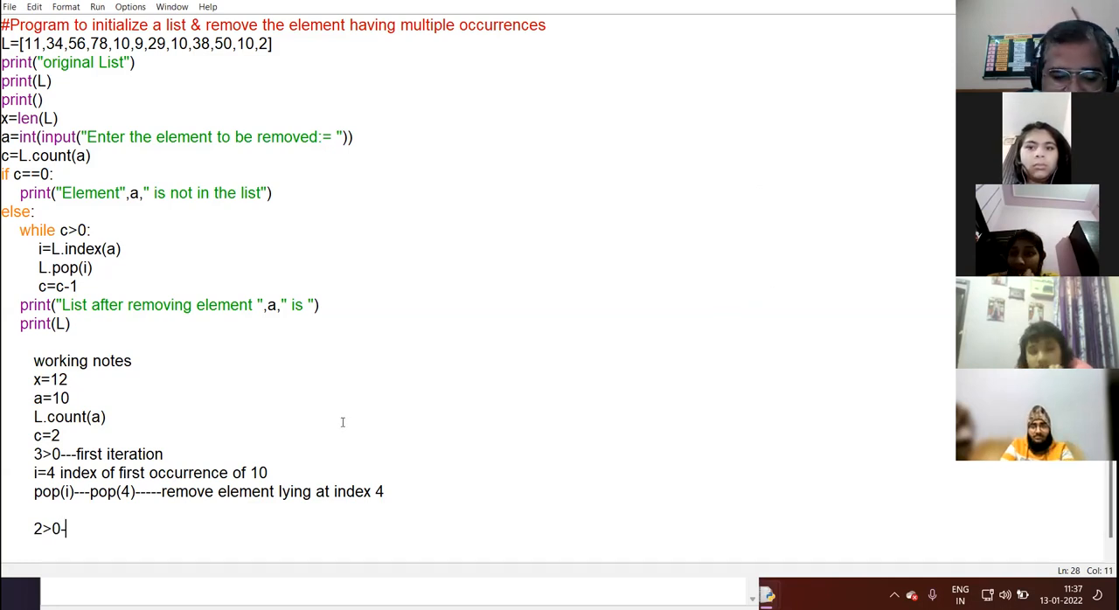
type("--second itera")
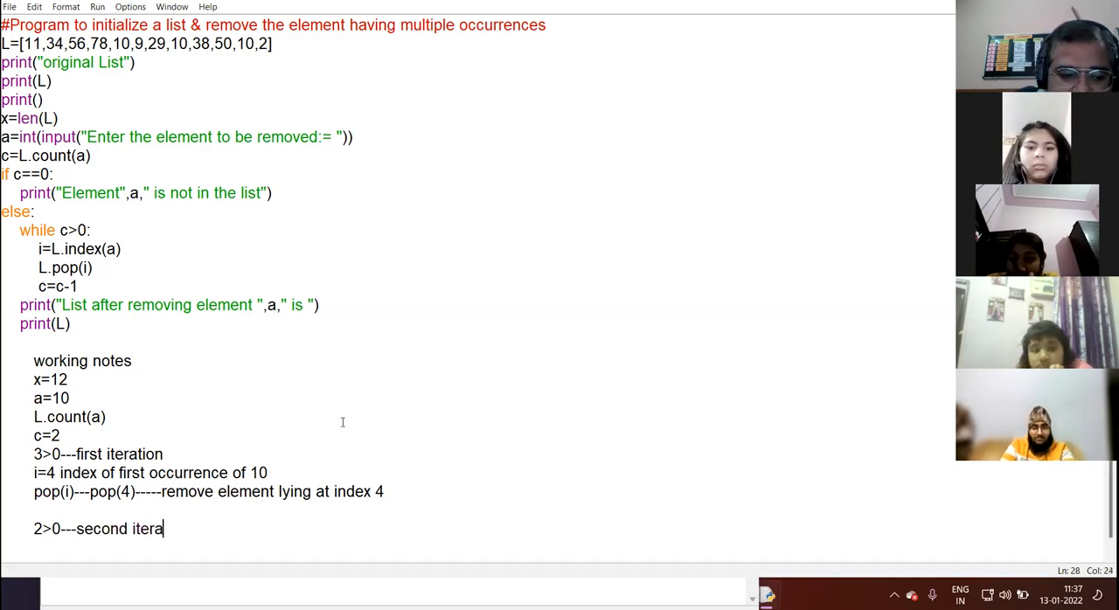
type("tion")
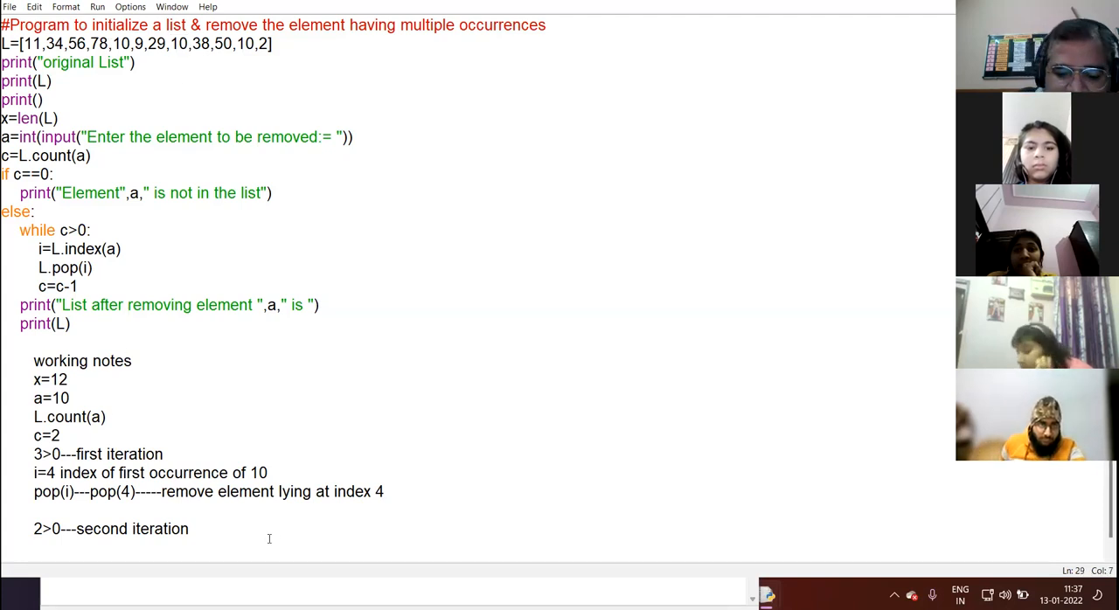
type("i=7")
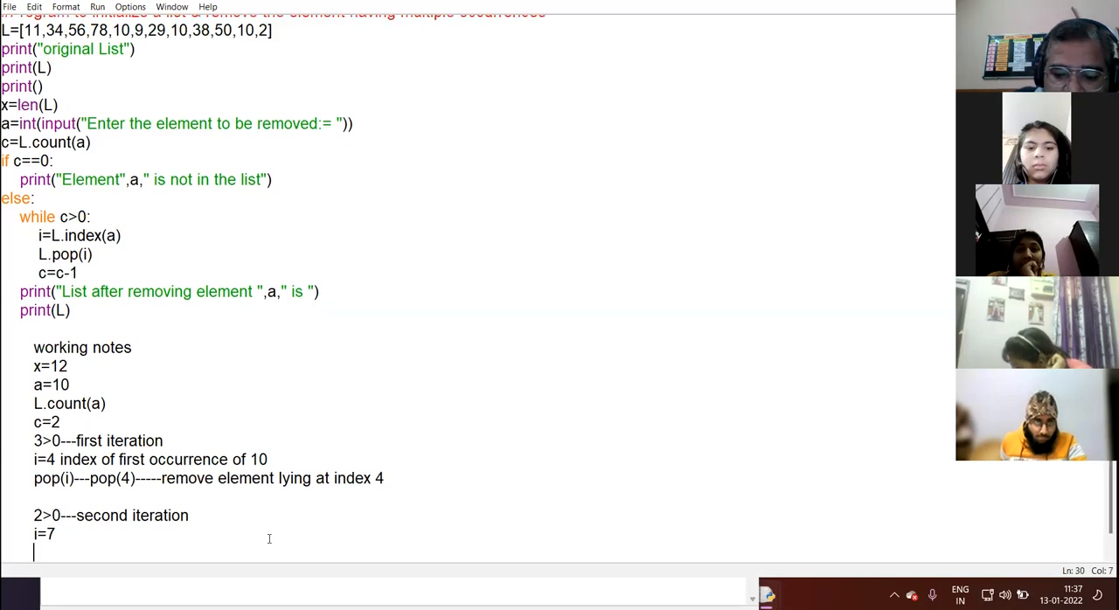
type("pop(7")
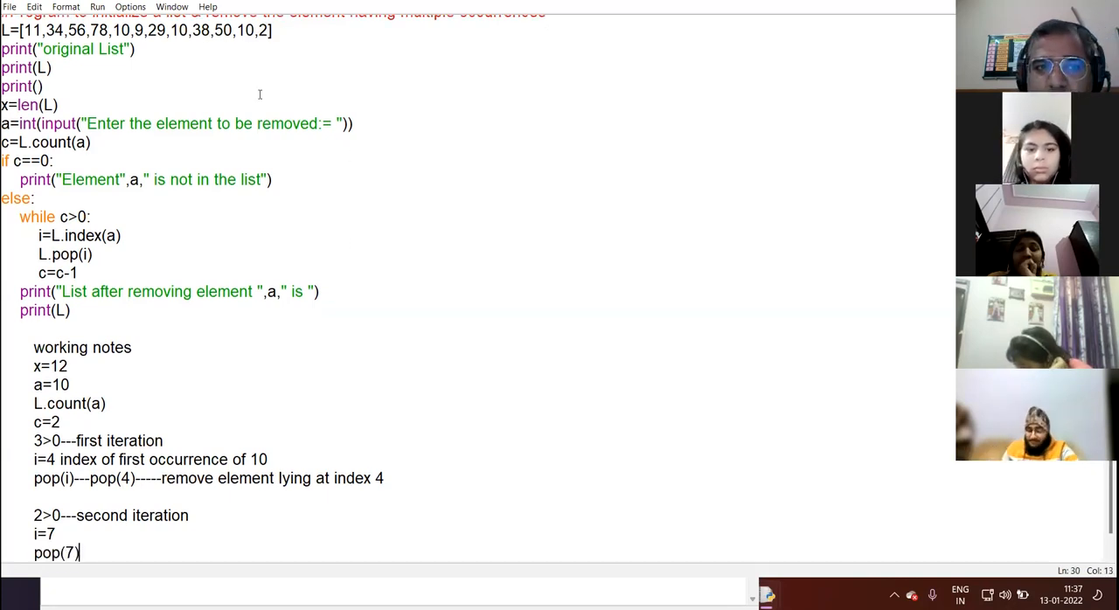
double_click(177, 30)
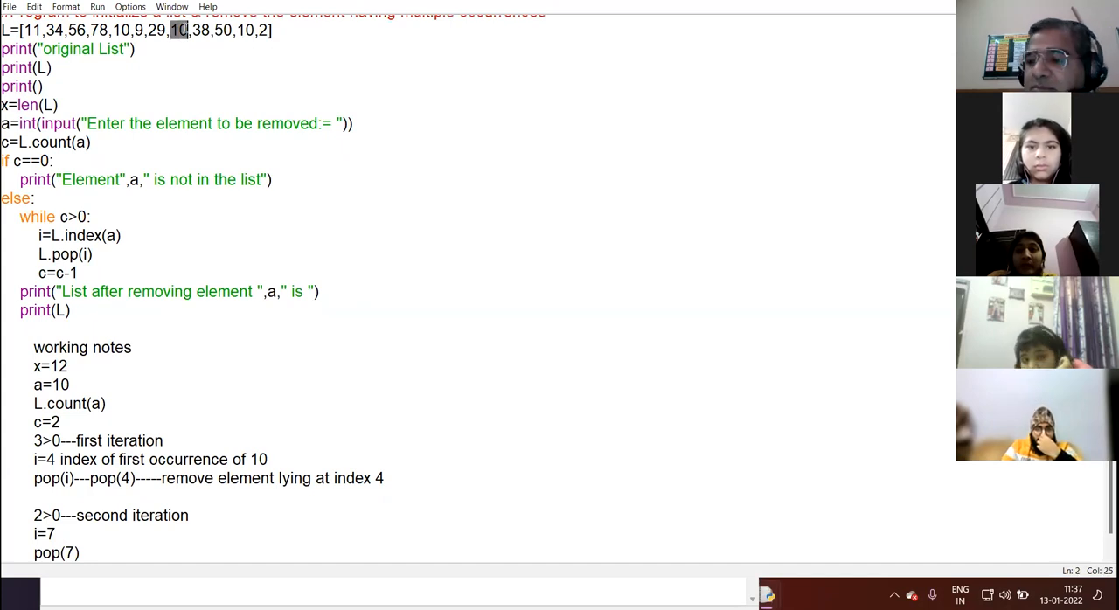
- Note the third iteration: c=1, 1>0, i=10 and pop(10) removing the element at index 10
scroll("down", 3)
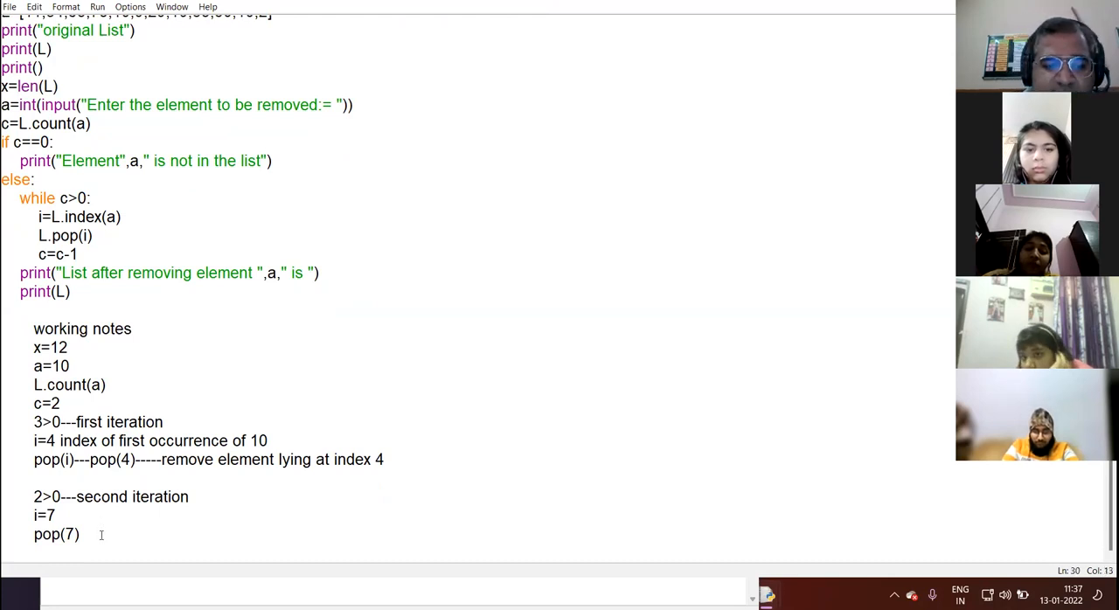
type("c=")
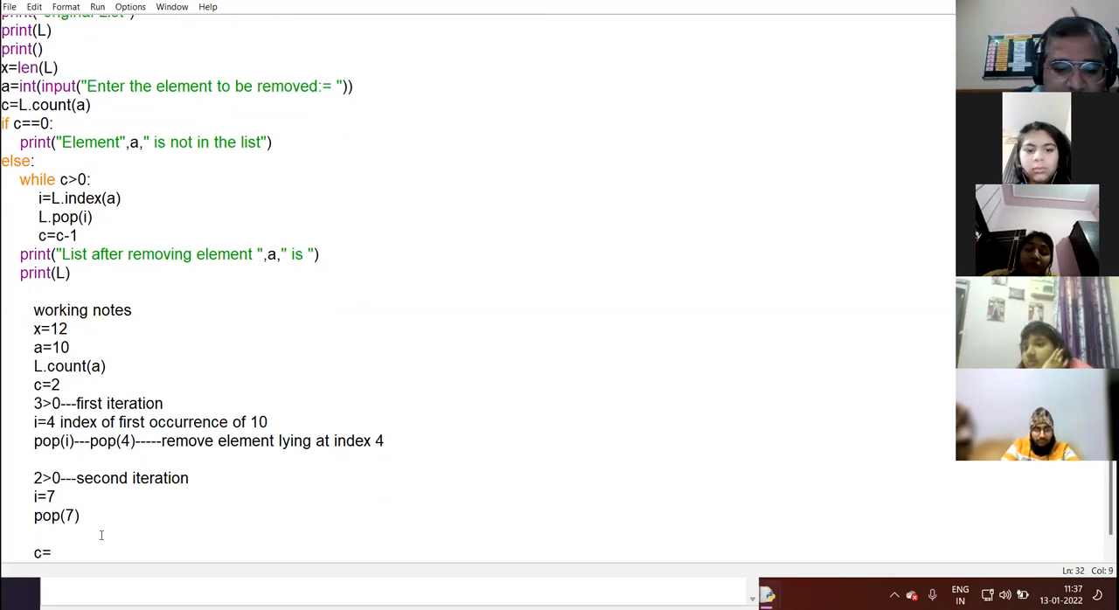
type("1")
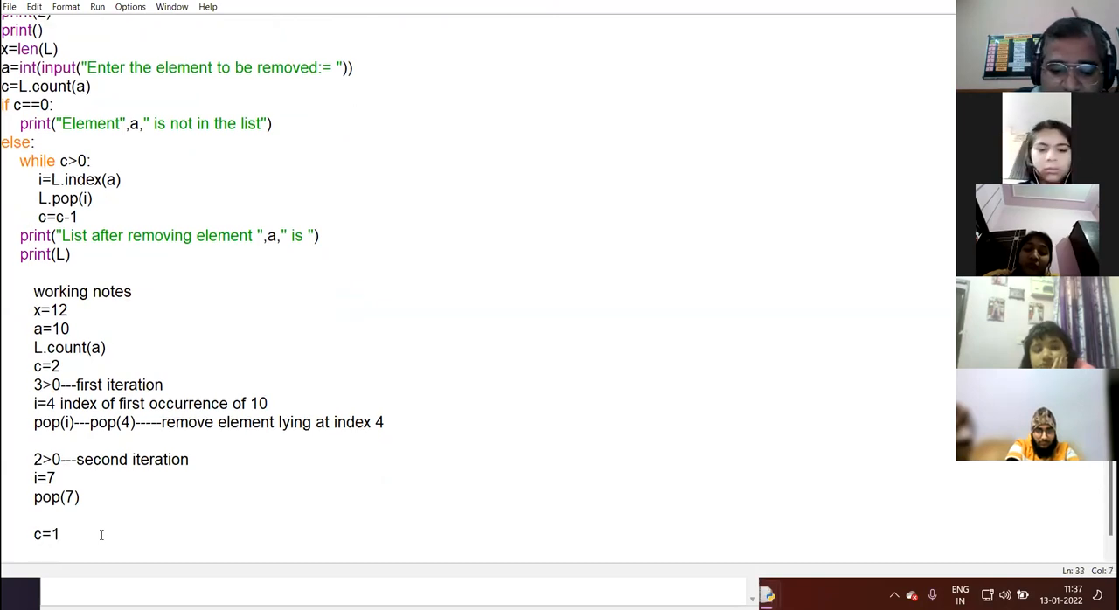
type("1>0")
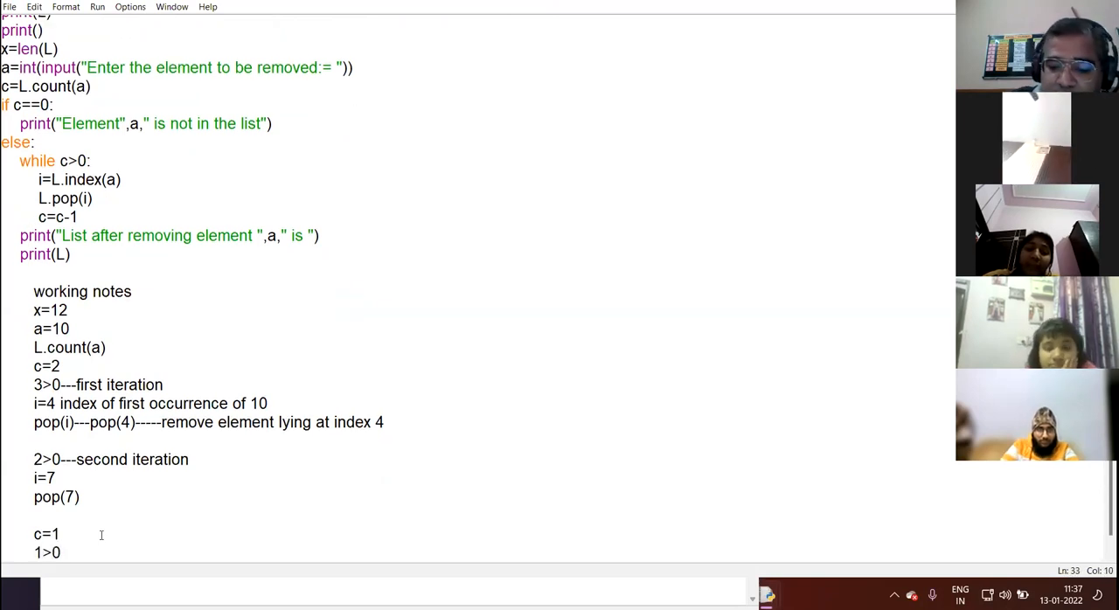
type("---third i")
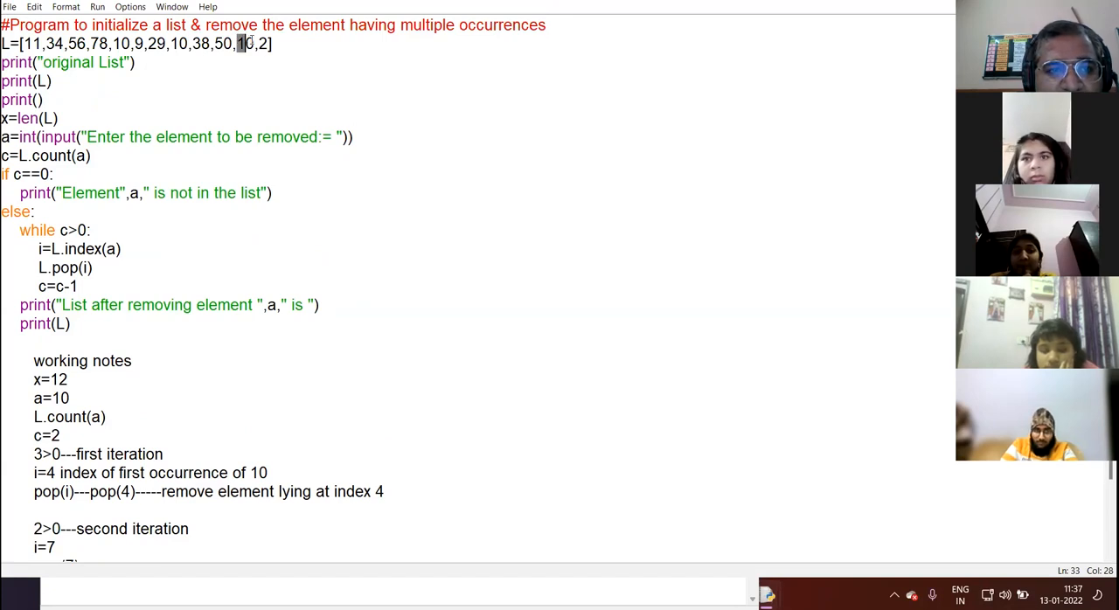
scroll("down", 3)
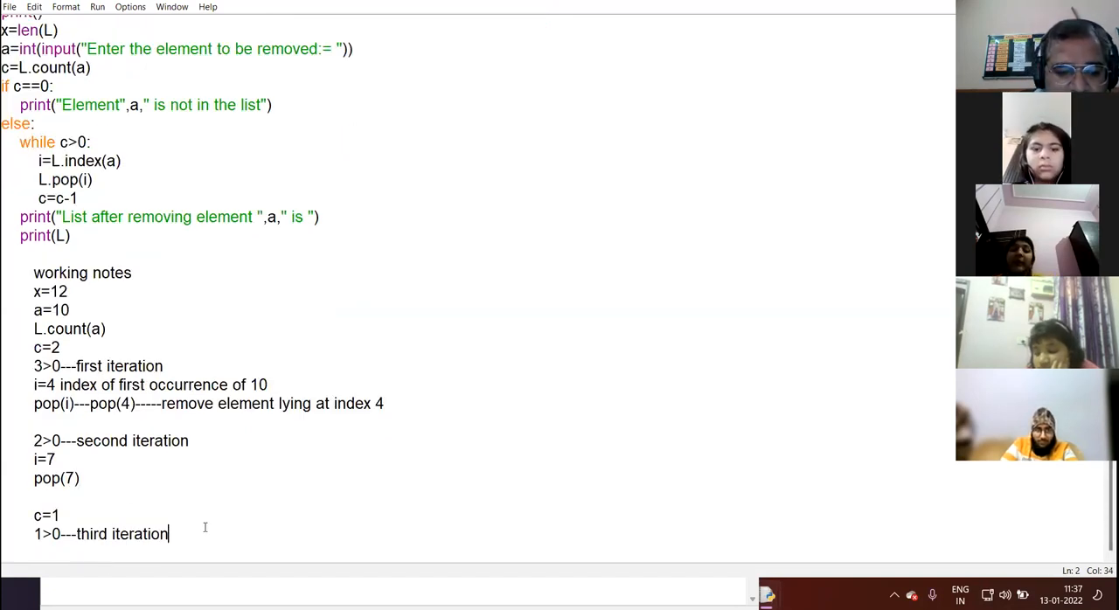
type("i=10")
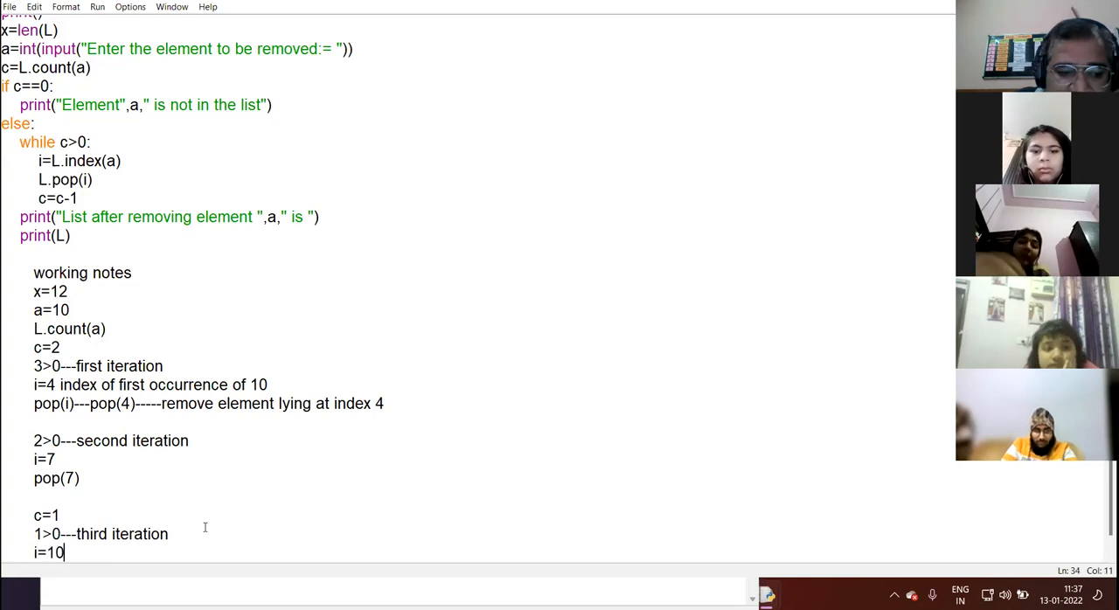
type("pop(")
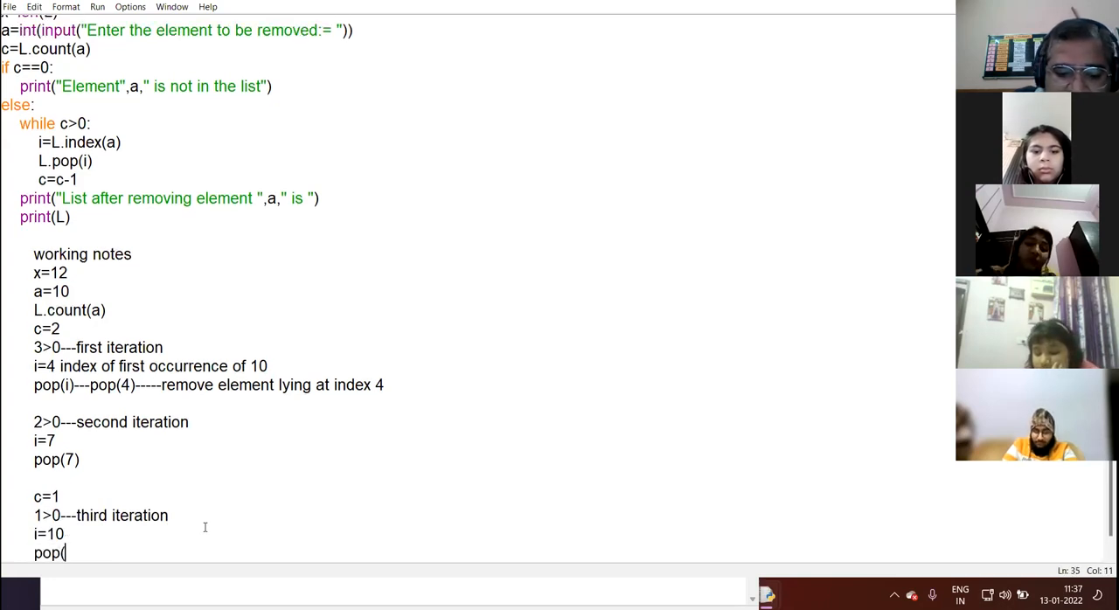
type("10) remove ele")
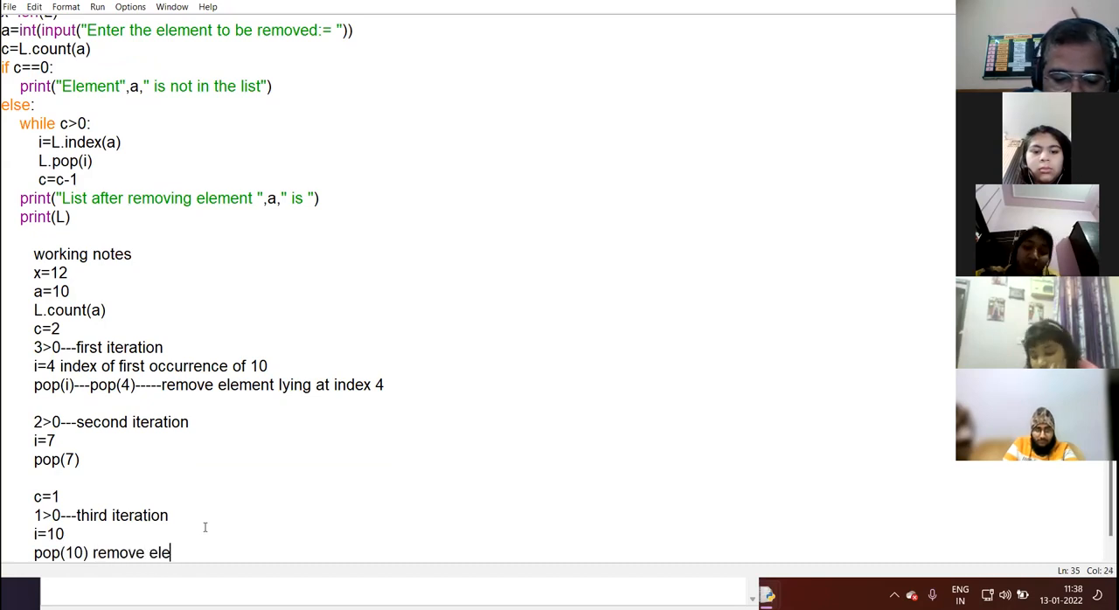
type("ment lying at index 1")
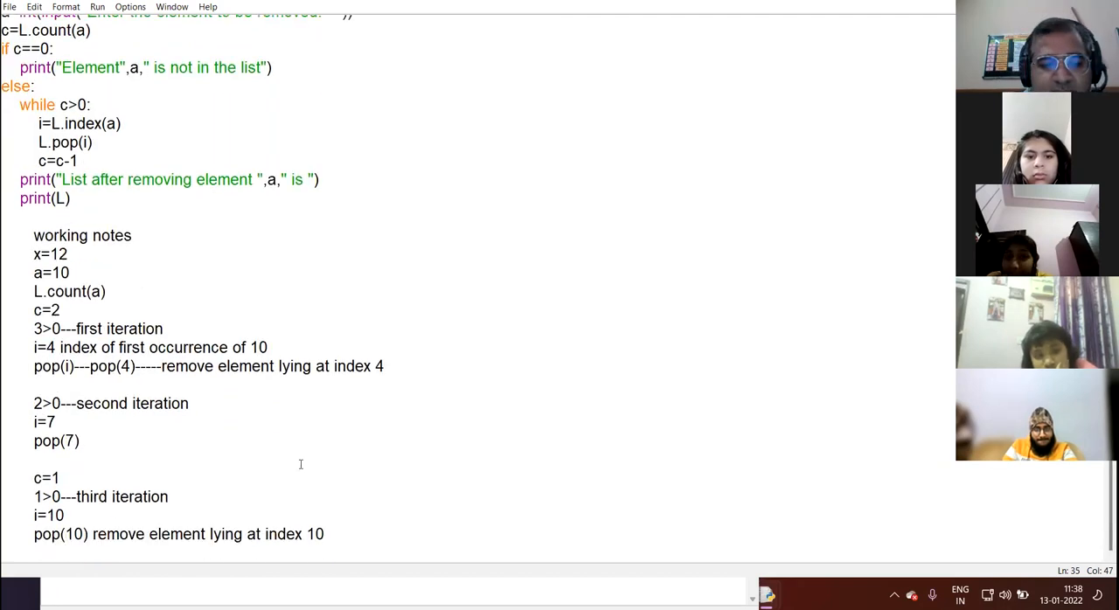
type("0")
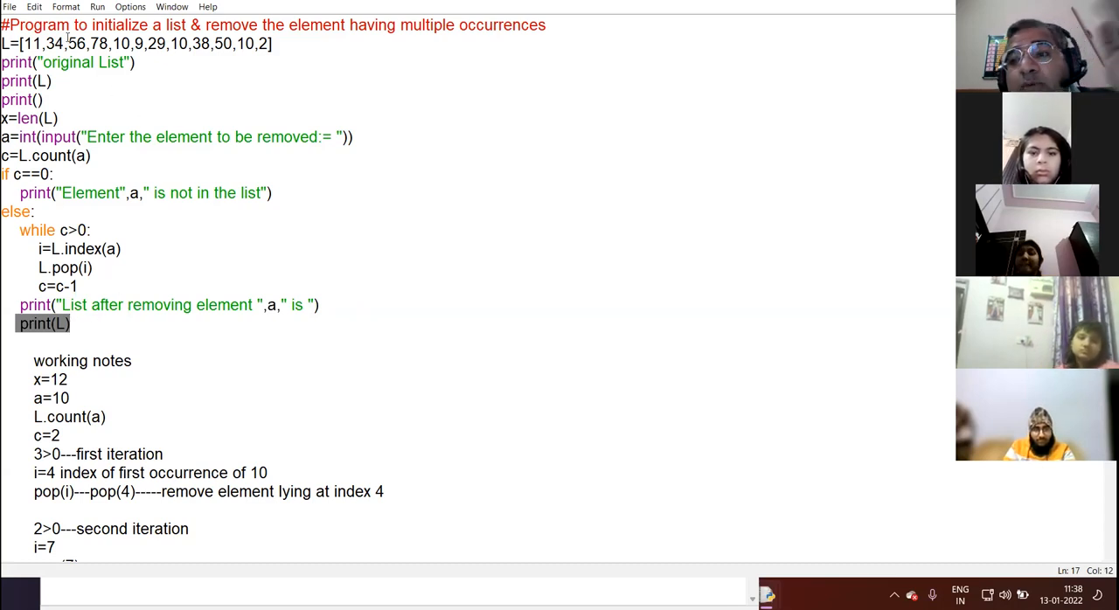
- Scroll down through the working notes below print(L) ahead of clearing them
scroll("down", 3)
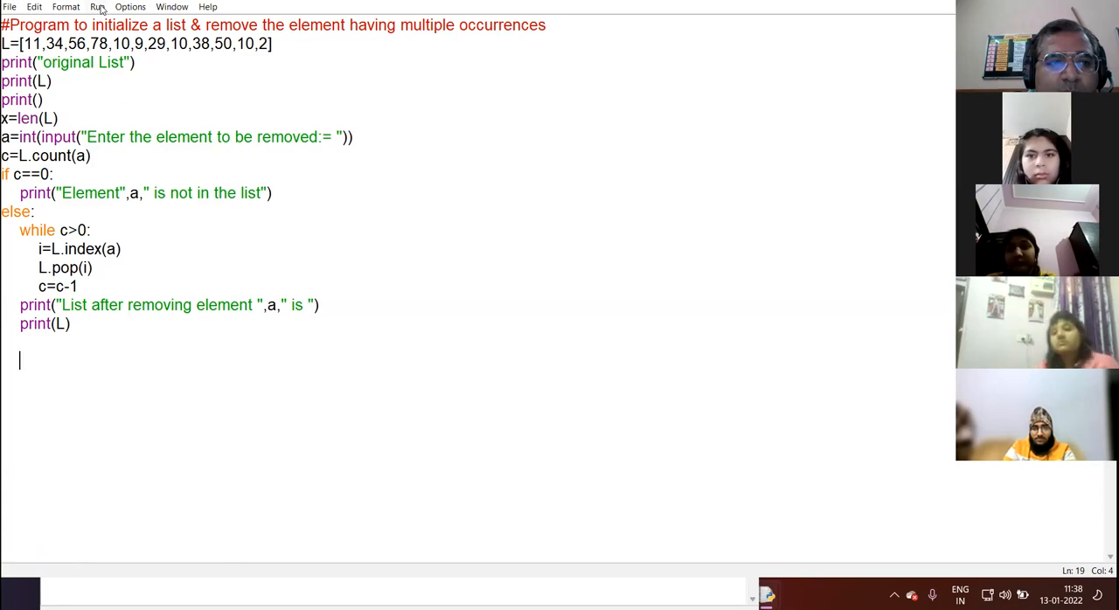
- Run the module, enter 10 to remove it from the list, and close the shell
left_click(98, 7)
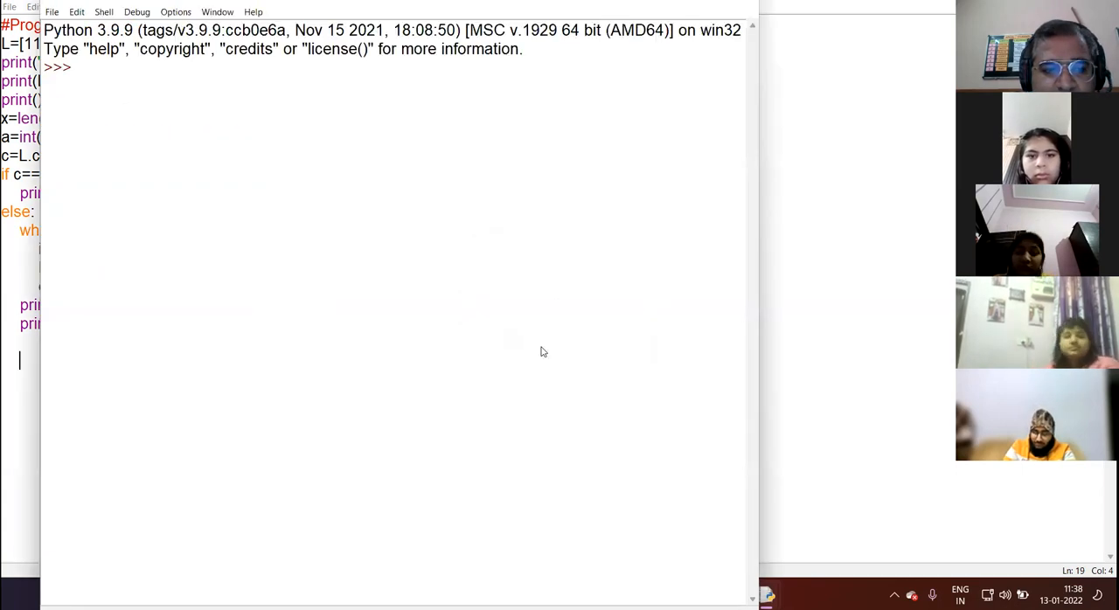
key("F5")
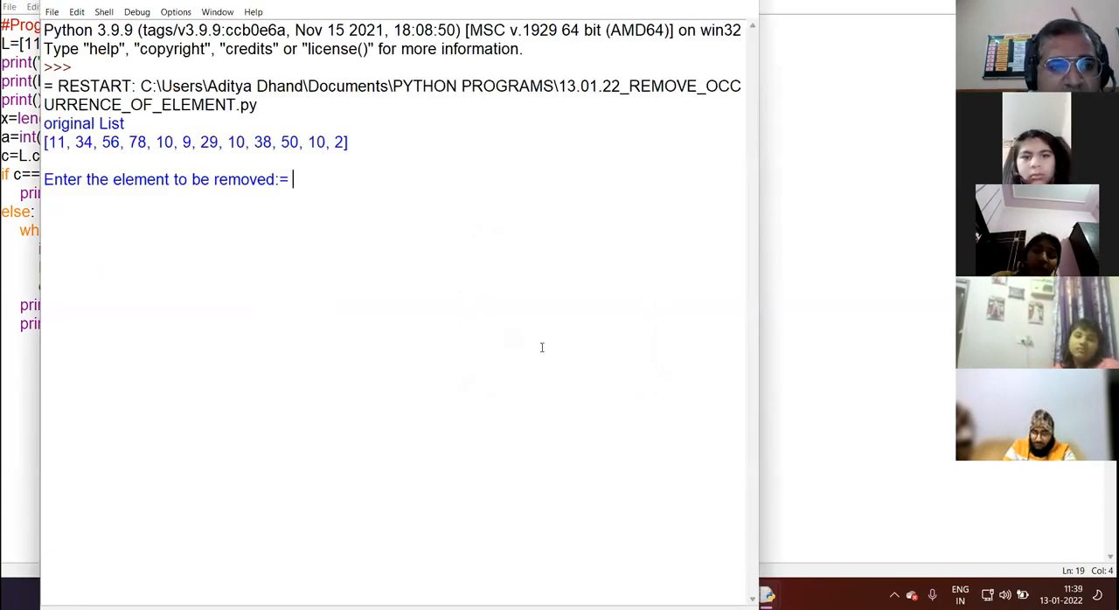
type("10")
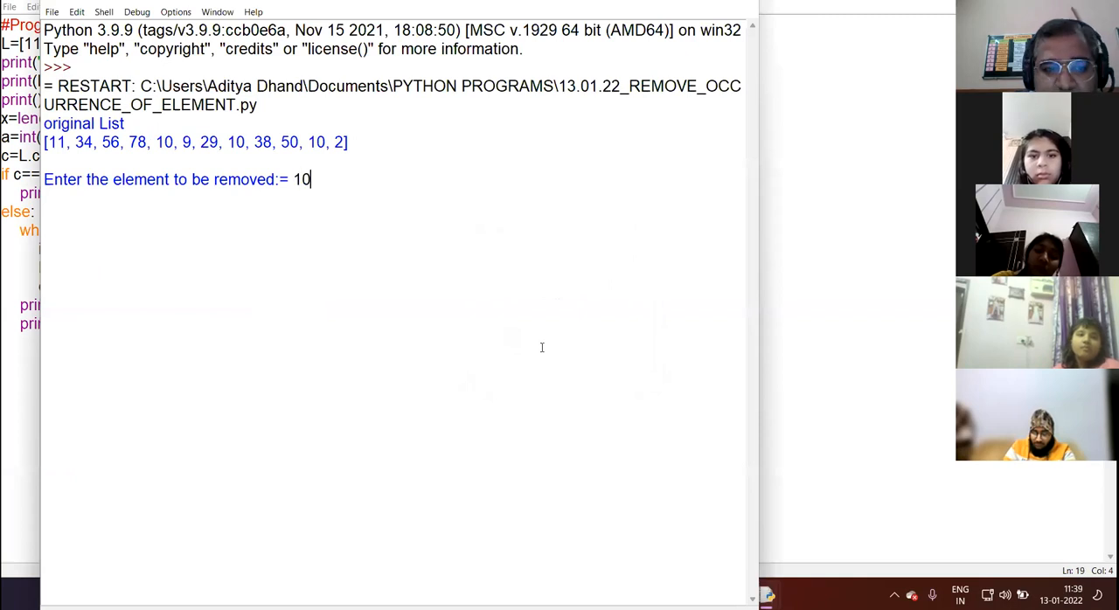
key("enter")
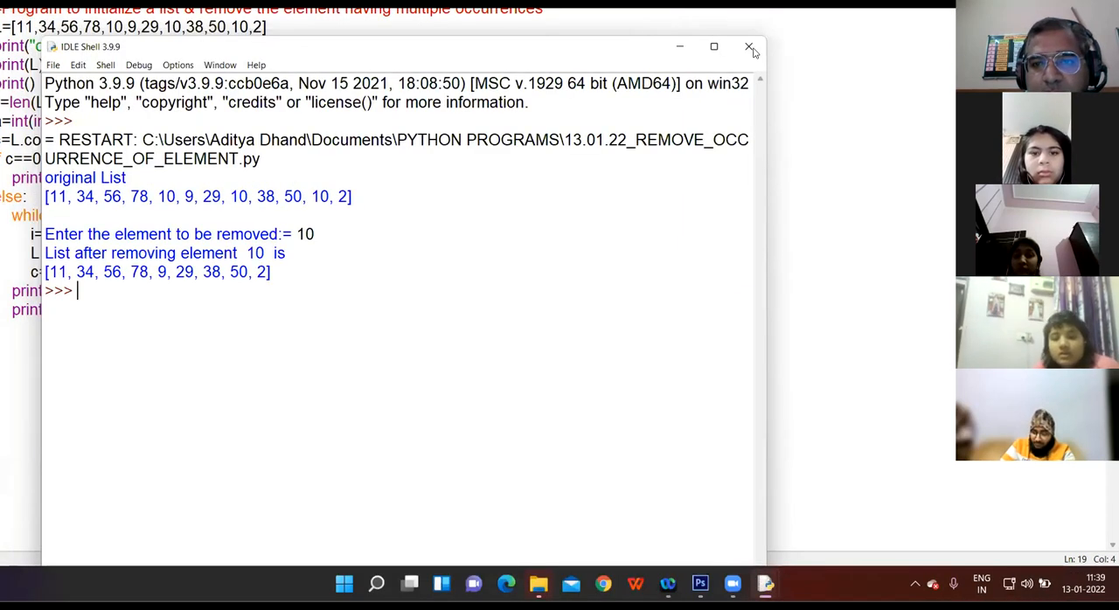
left_click(748, 45)
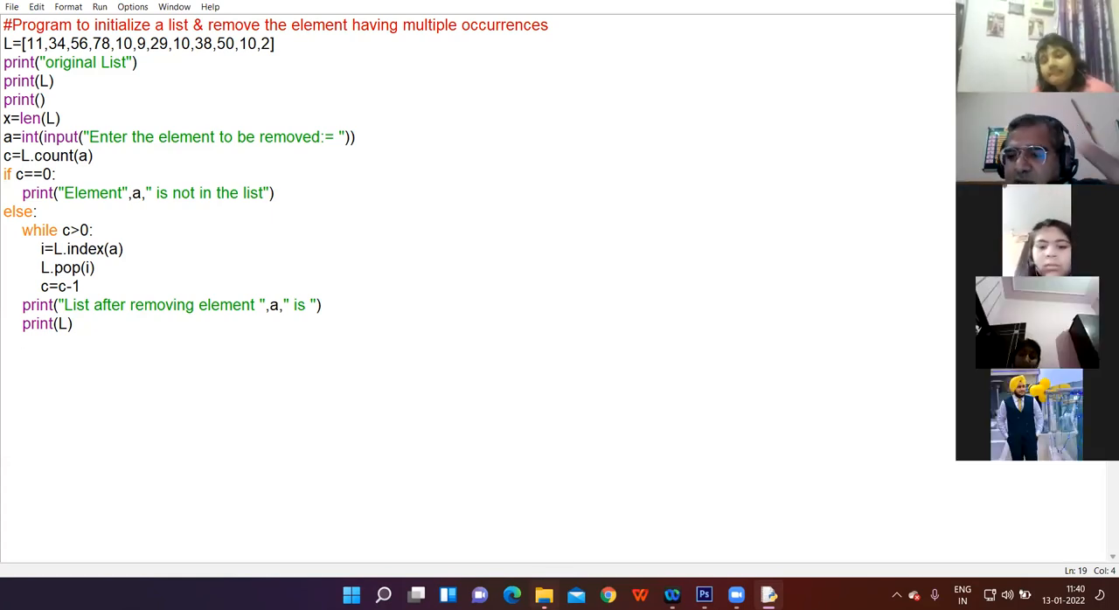
key("enter")
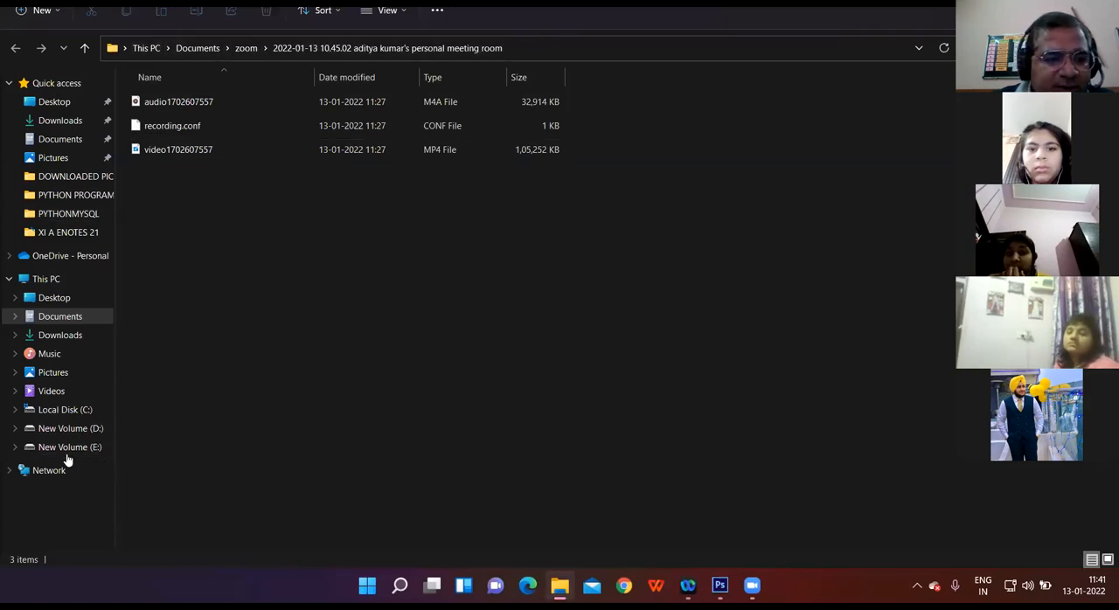
- Open E-CONTENT PART 13 CYBER SAFETY from edata > NEW SESSION-2021 E-NOTES > XI A ENOTES 21 in Word 2016
left_click(70, 447)
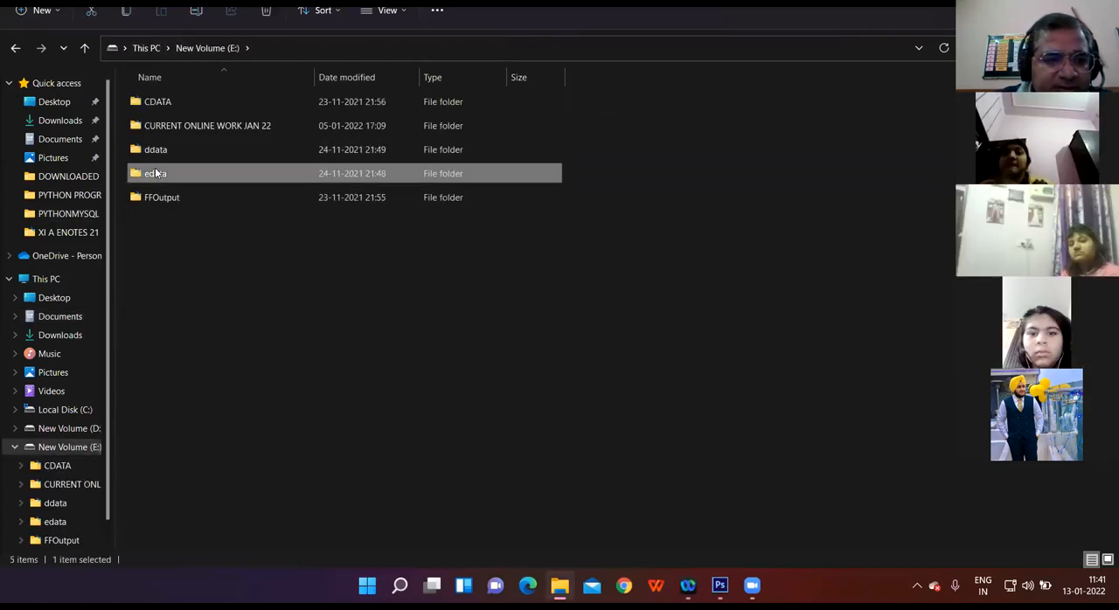
double_click(154, 173)
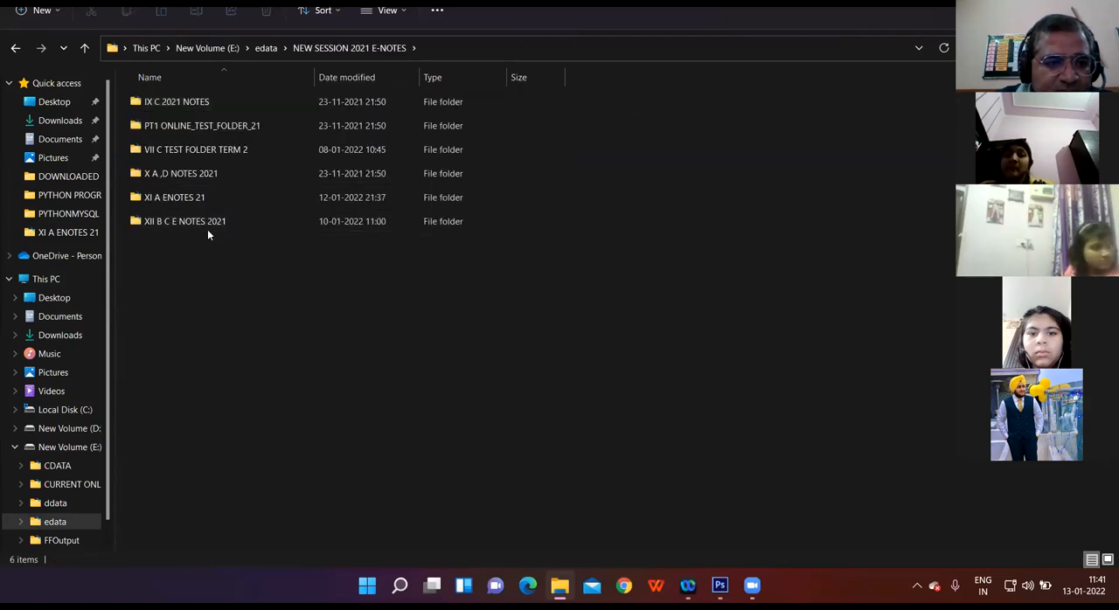
double_click(175, 198)
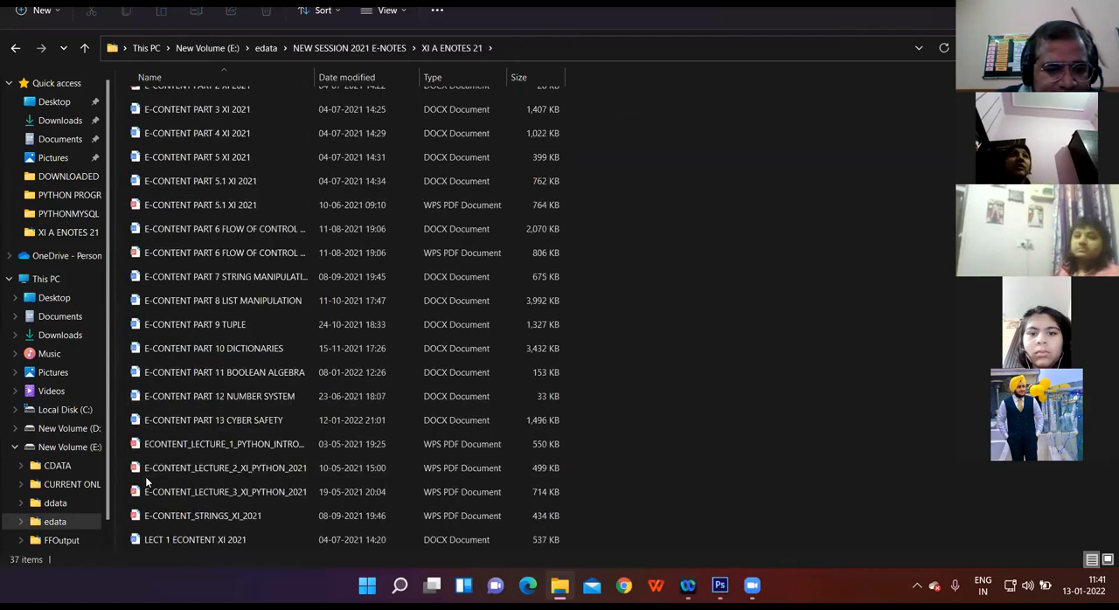
left_click(214, 419)
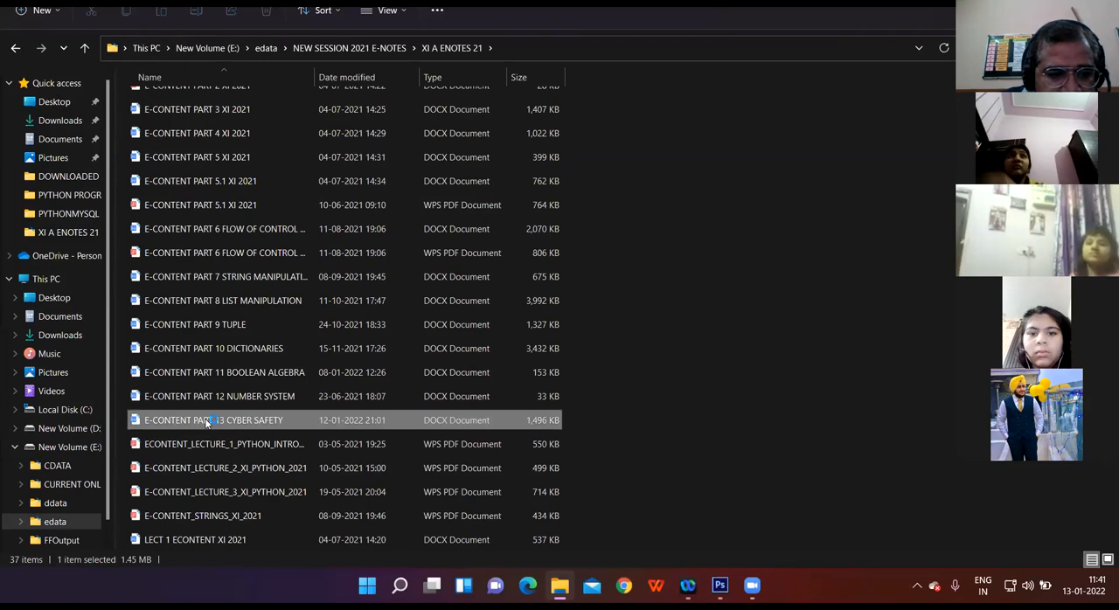
right_click(214, 420)
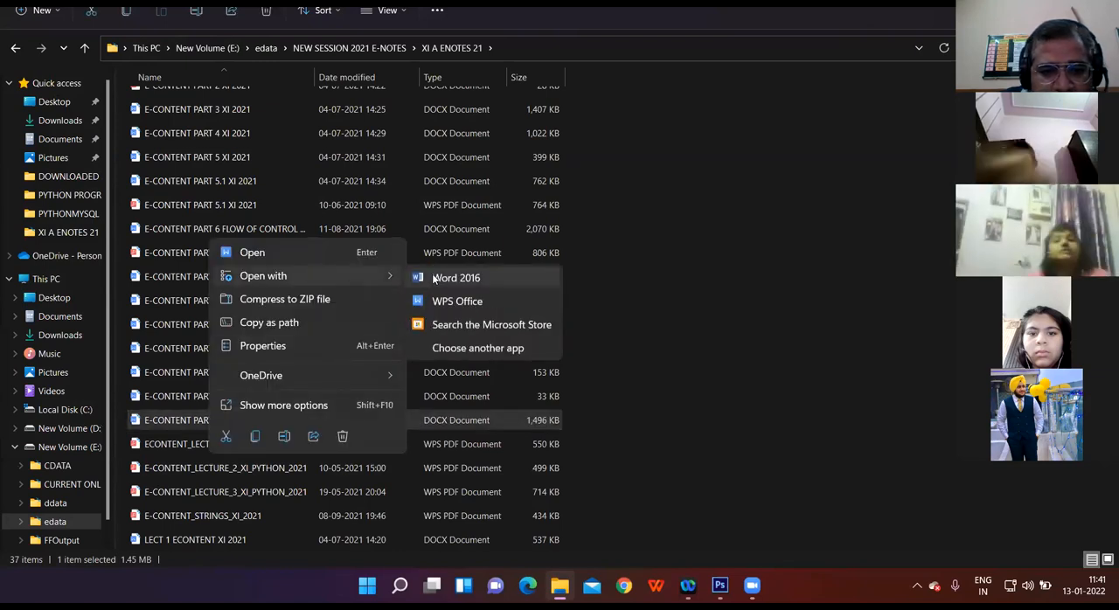
left_click(454, 278)
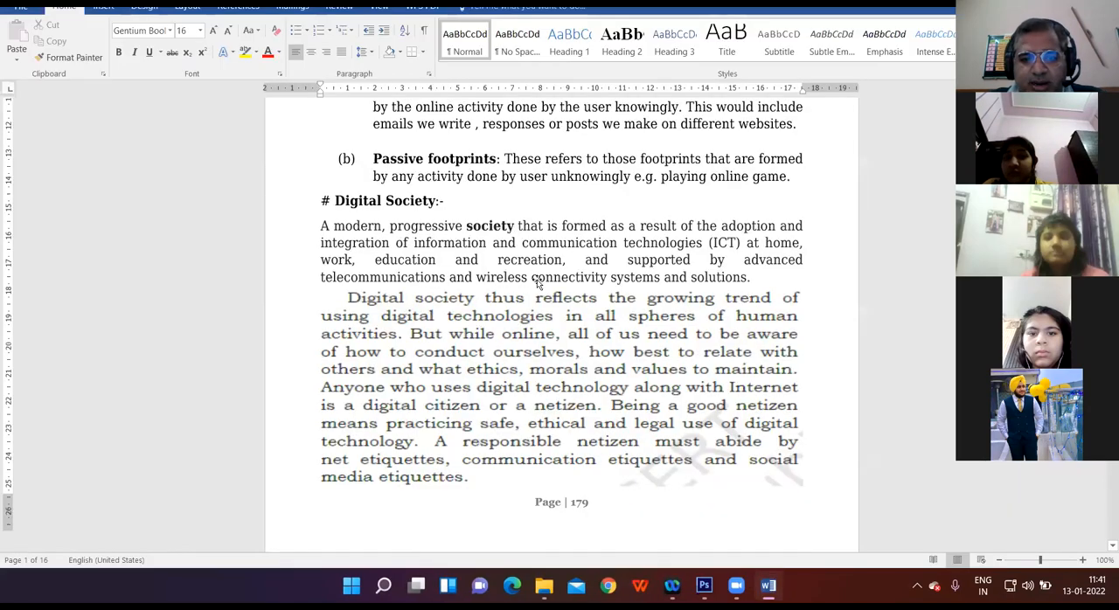
- Scroll down to the # IDENTITY PROTECTION section on page 192 with its website tracking list
scroll("down", 3)
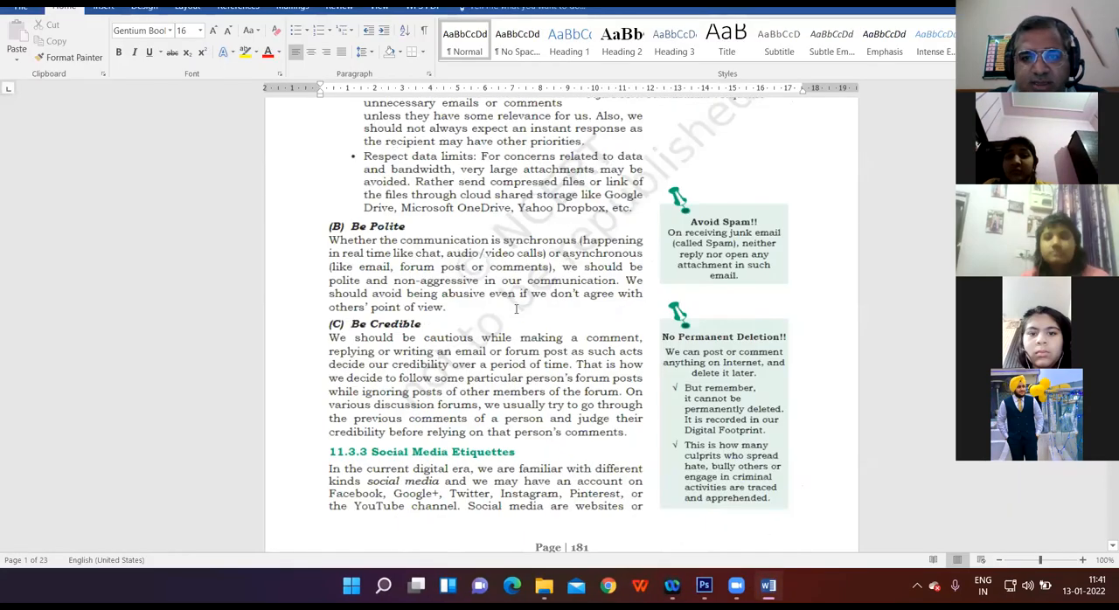
scroll("down", 3)
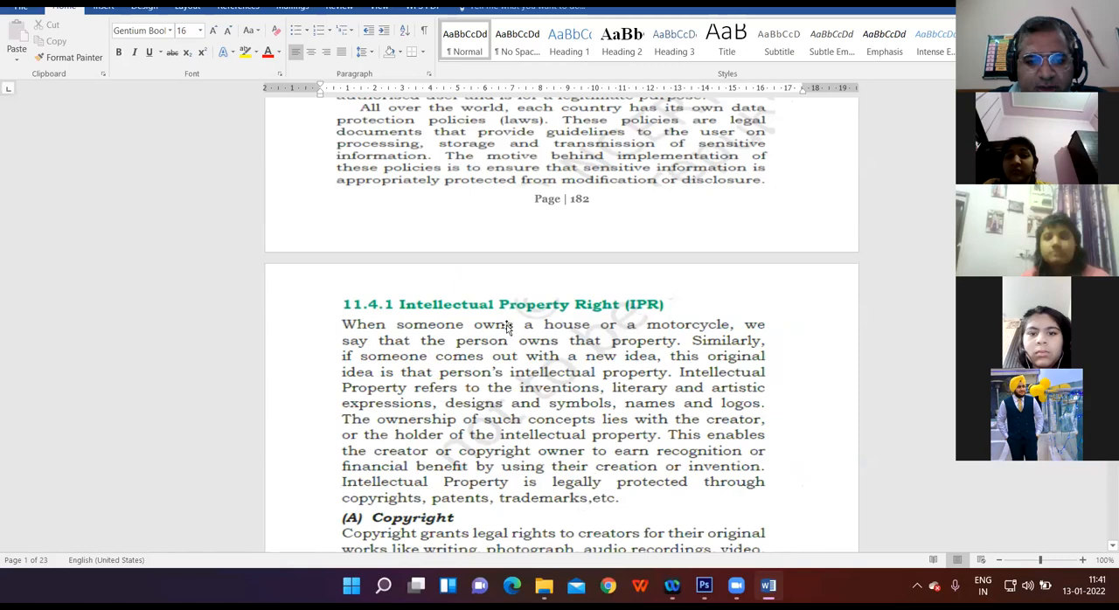
scroll("down", 3)
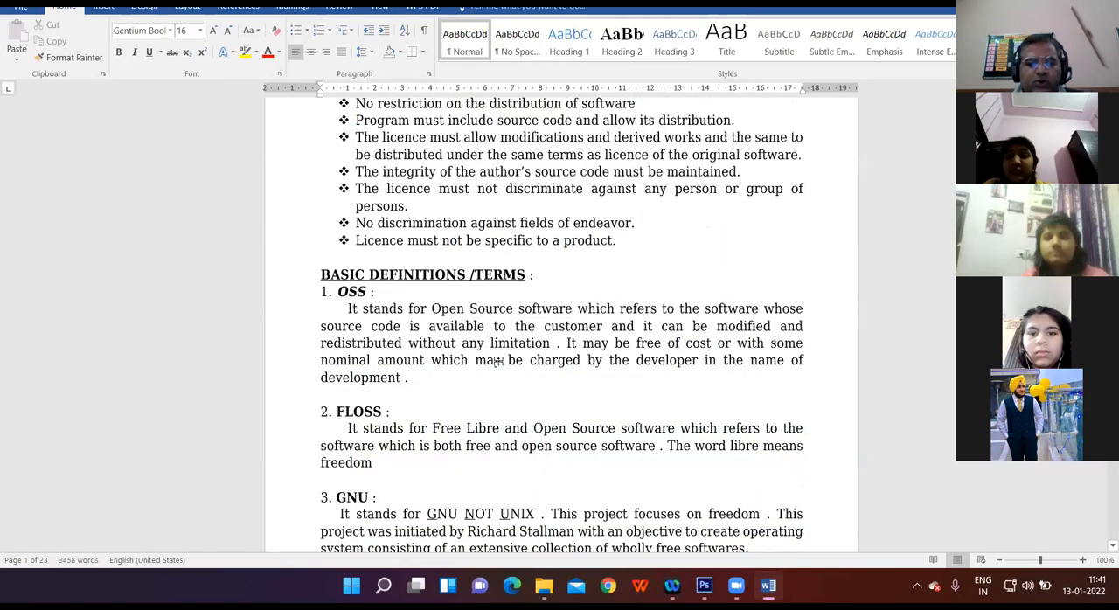
scroll("down", 3)
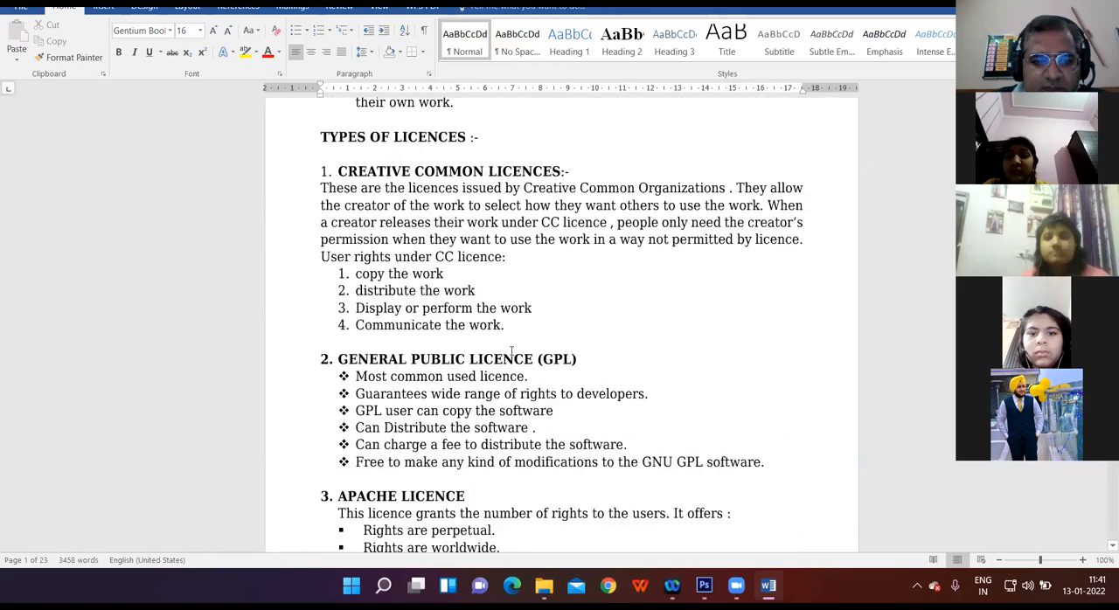
scroll("down", 3)
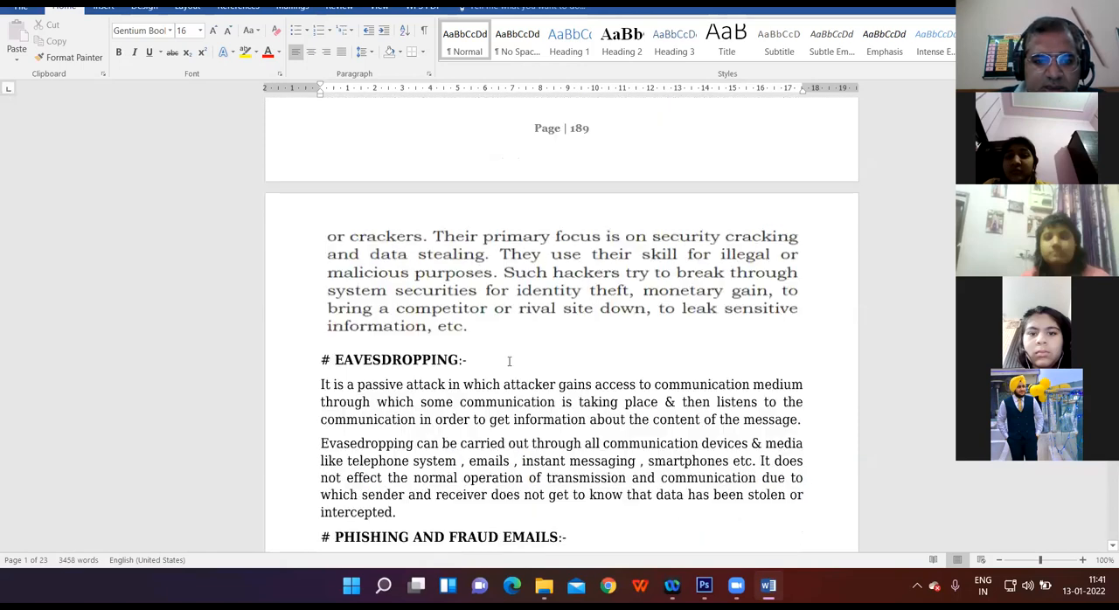
scroll("down", 3)
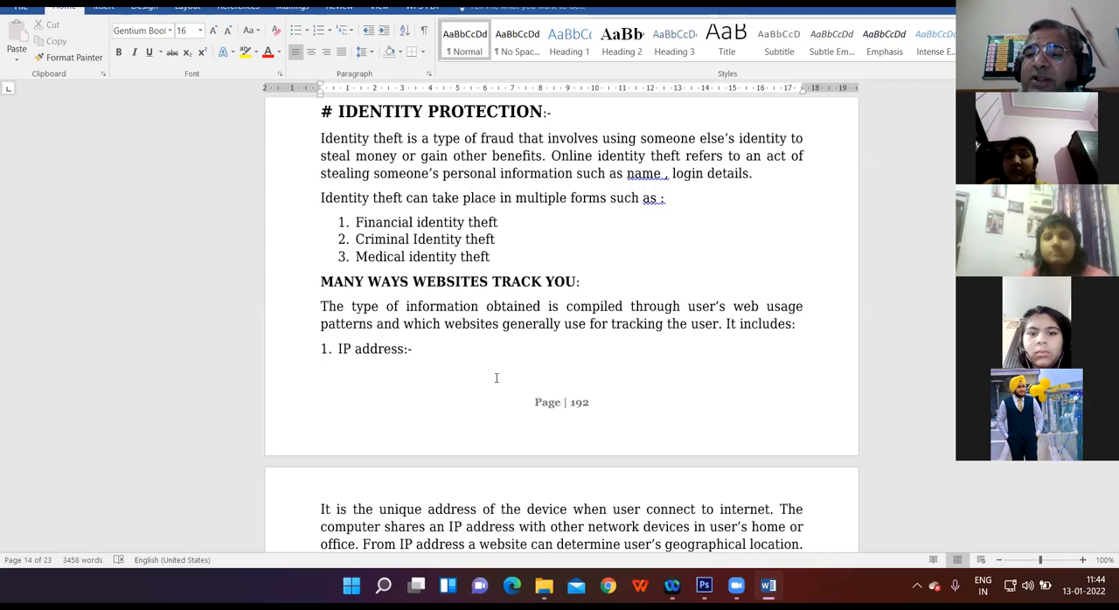
mouse_move(510, 363)
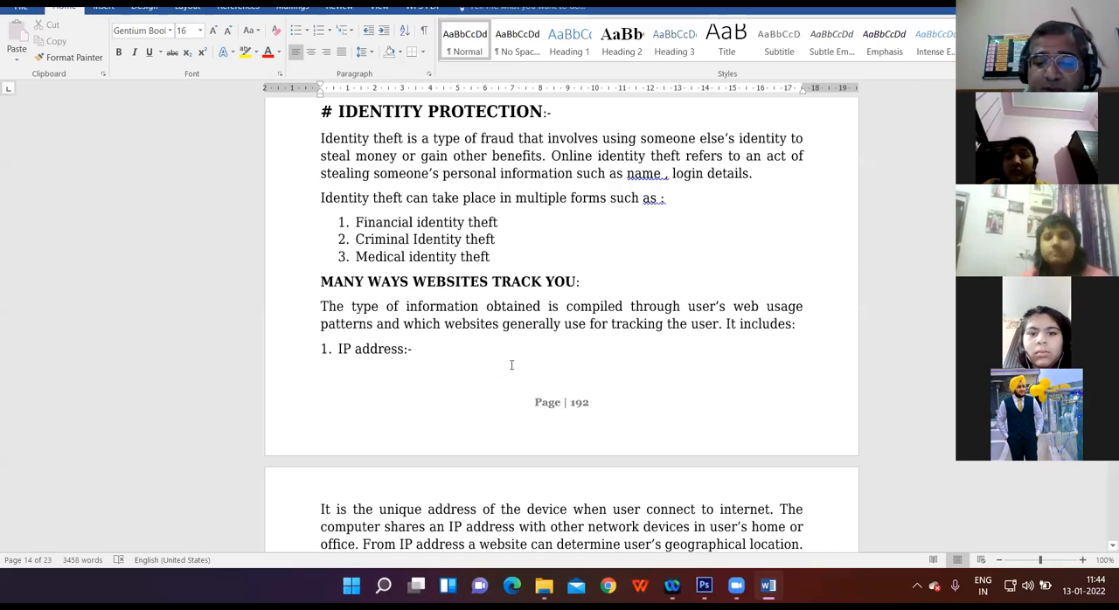
- Scroll down to the Third Party Cookies, HTTP Referrer, Super Cookies and User Agent explanations
scroll("down", 3)
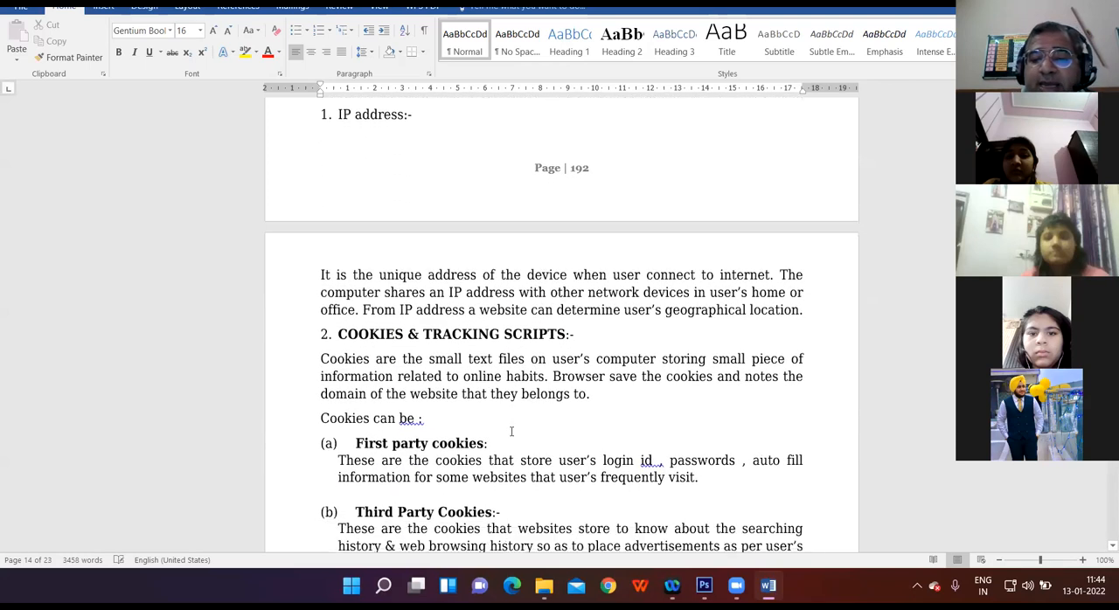
scroll("down", 3)
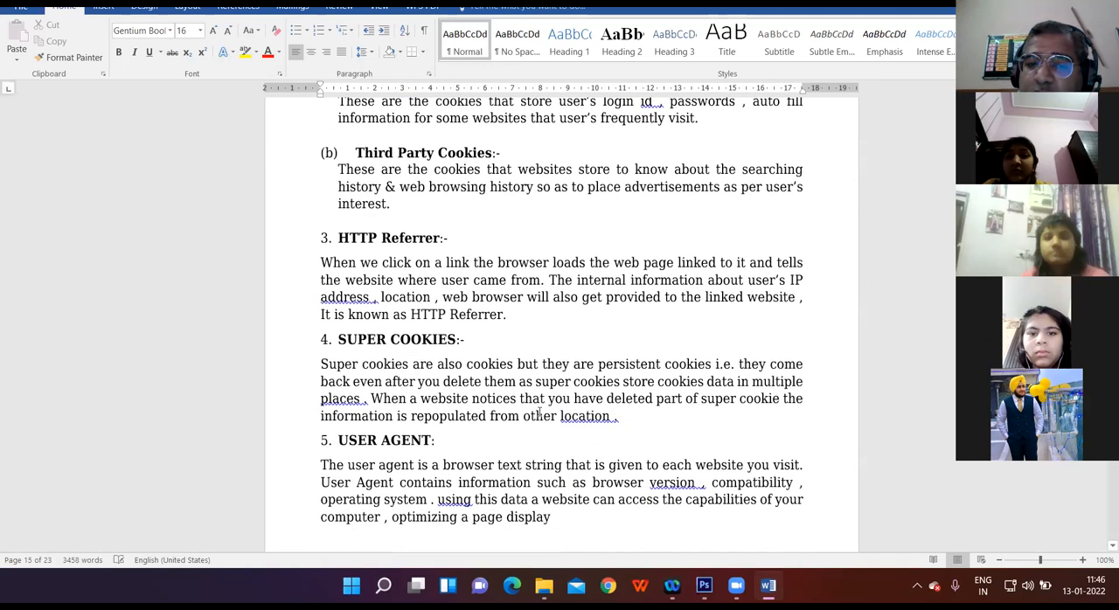
- Scroll down to the end of page 193 finishing the User Agent explanation
scroll("down", 3)
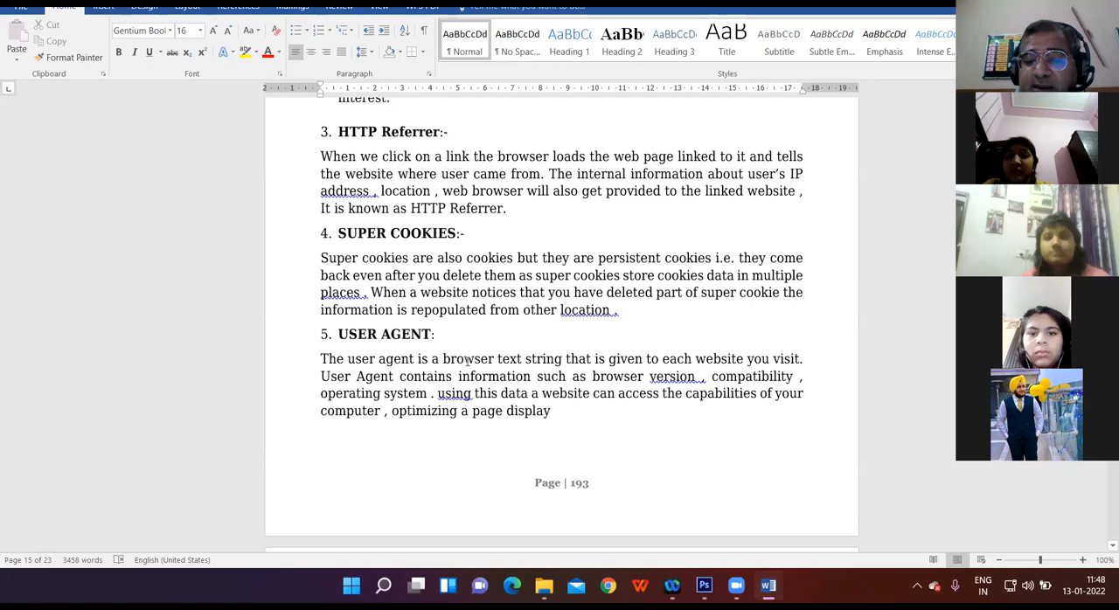
- Scroll down to the Confidentiality of Information, Cyber Troll and Cyber Bullying sections
scroll("down", 3)
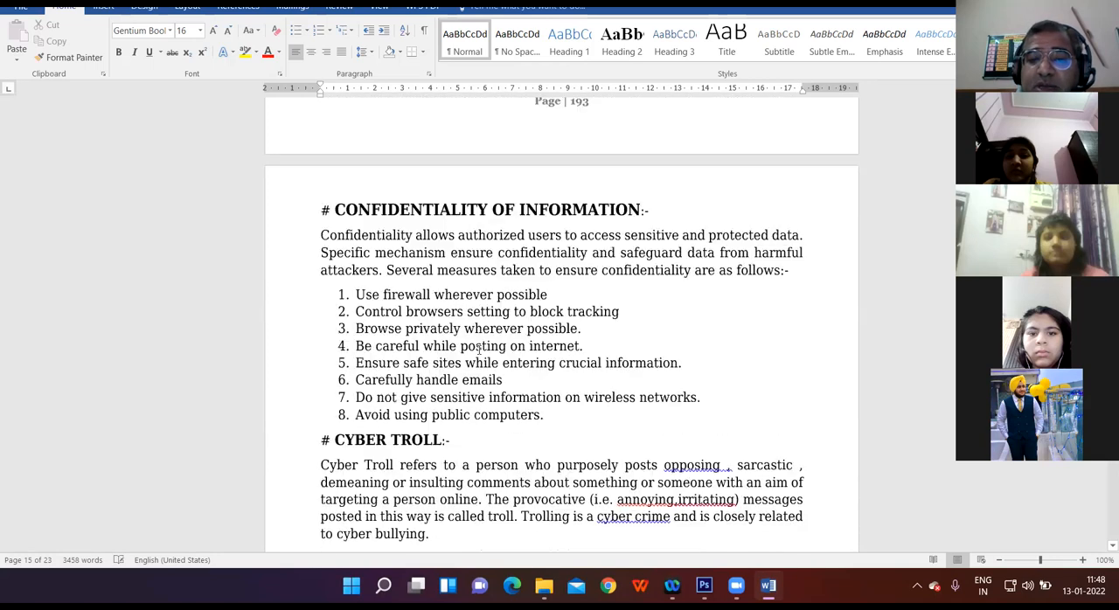
scroll("down", 3)
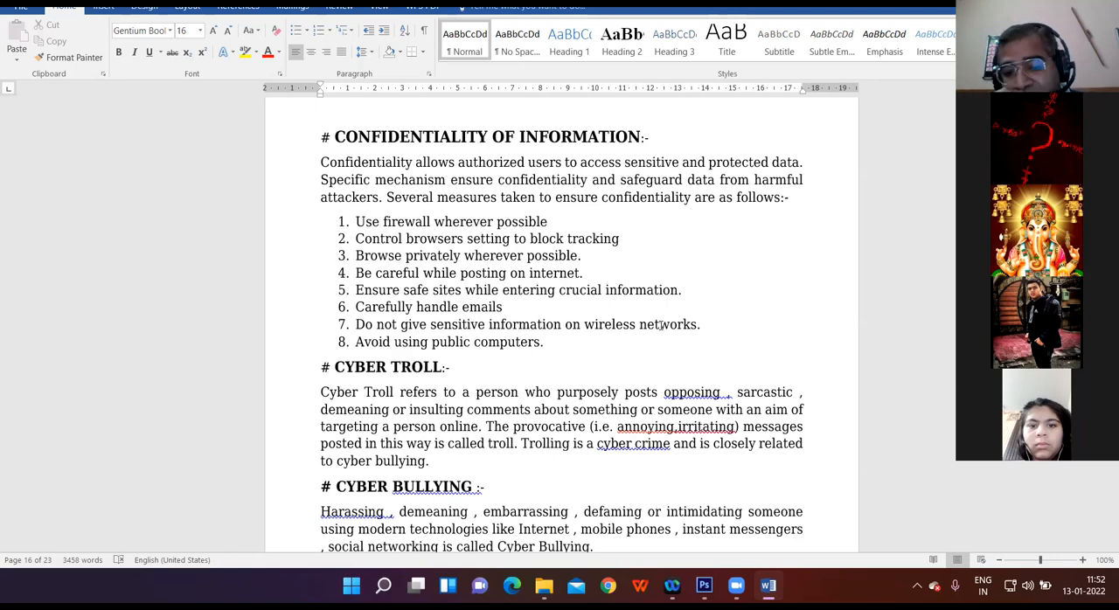
- Scroll down to Safely Accessing the Web Sites with the Malware definition and Virus heading
scroll("down", 3)
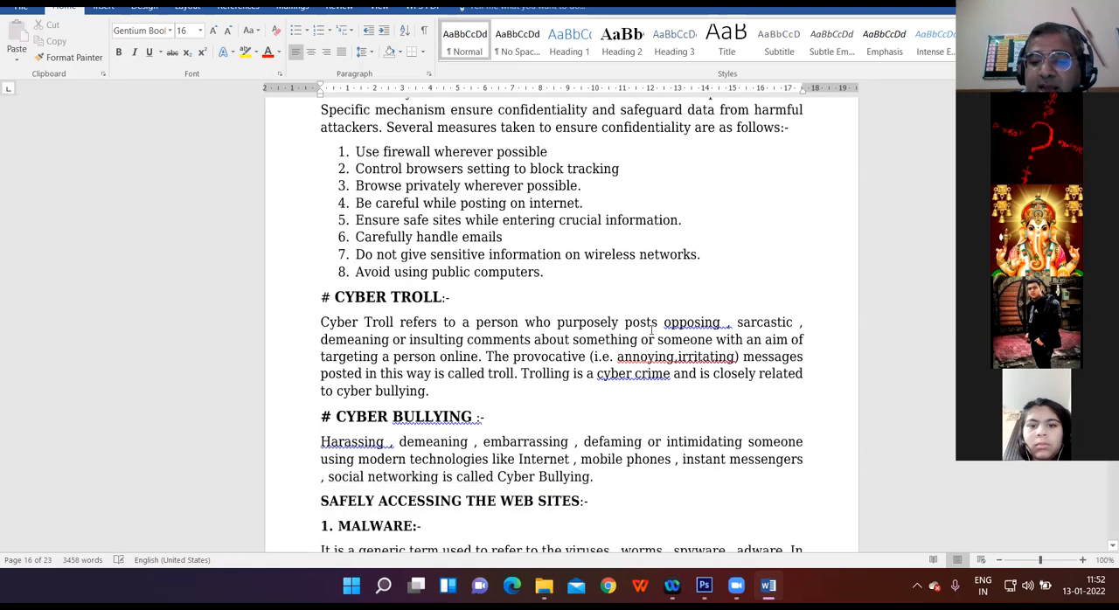
scroll("down", 3)
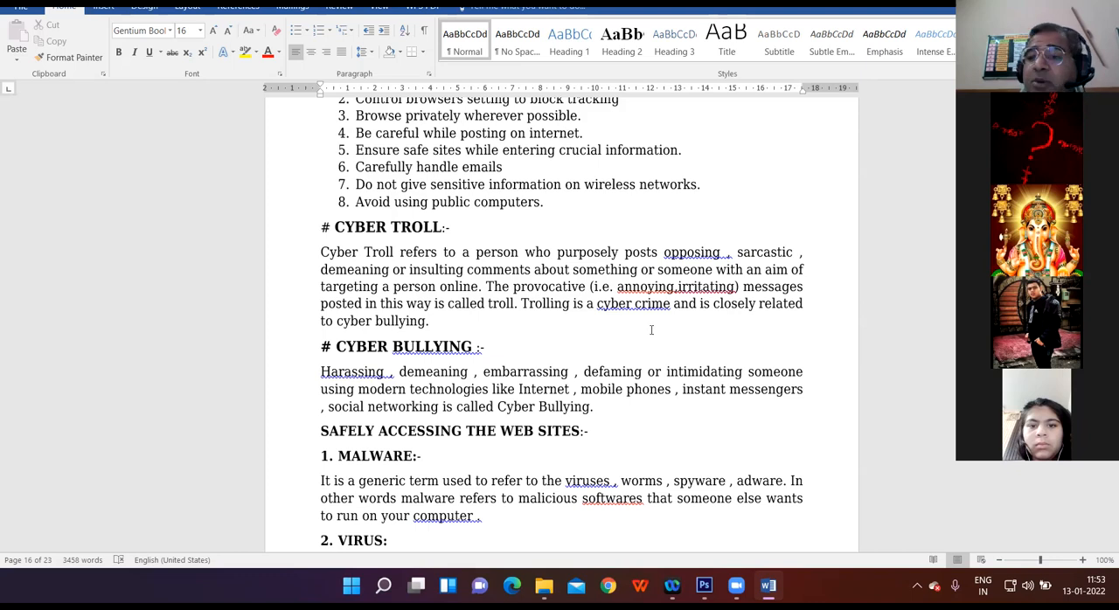
- Scroll down to the Virus definition at the bottom of page 194 and the page break
scroll("down", 3)
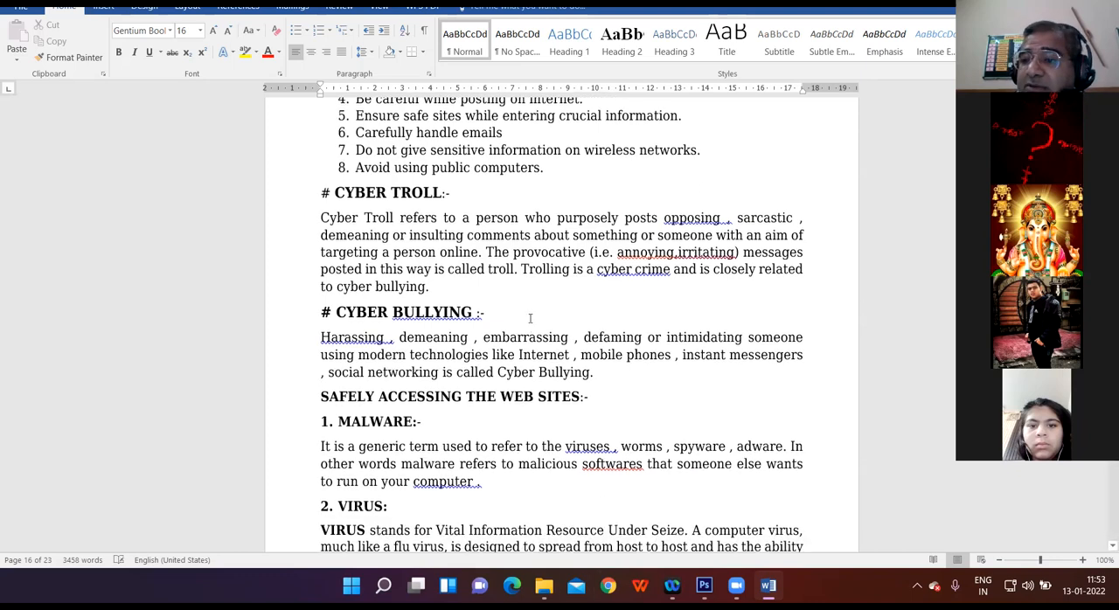
scroll("down", 3)
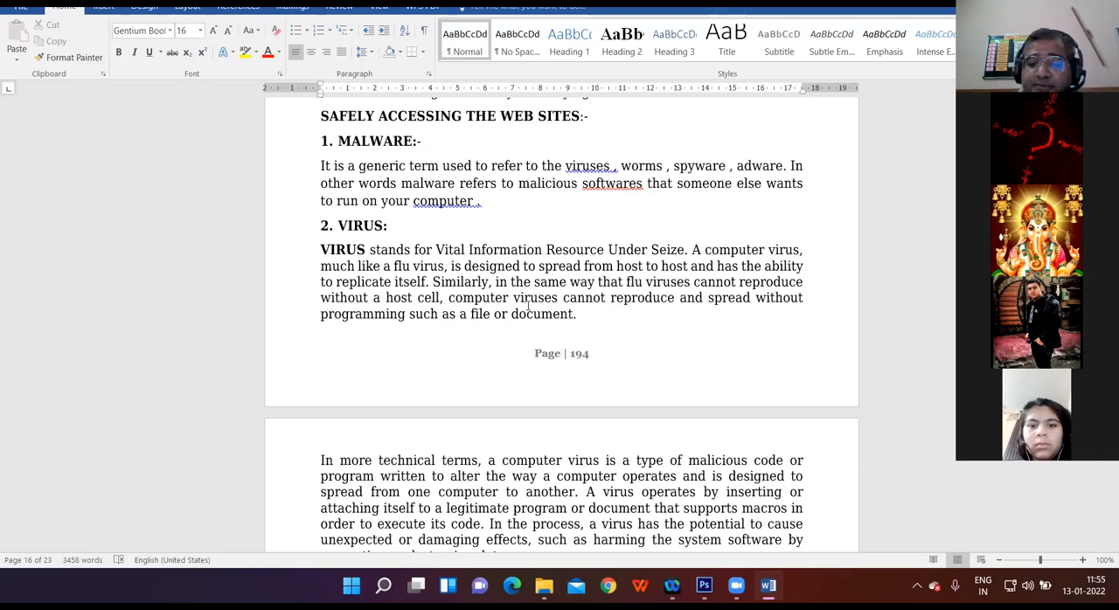
- Scroll down to the Trojan Horse and Adware sections above the E-Waste Management heading
scroll("down", 3)
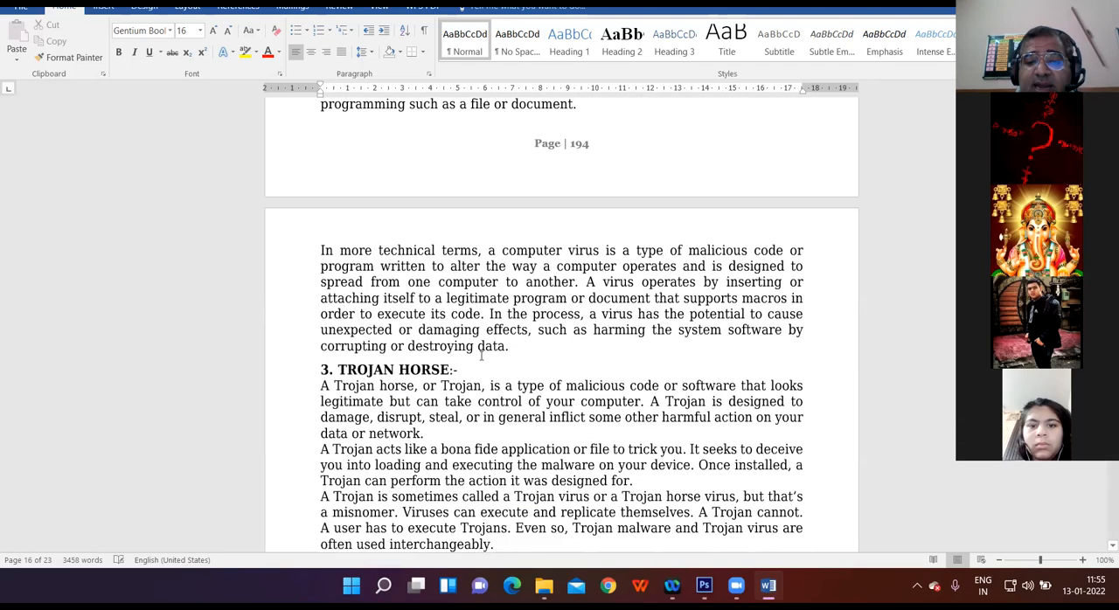
scroll("down", 3)
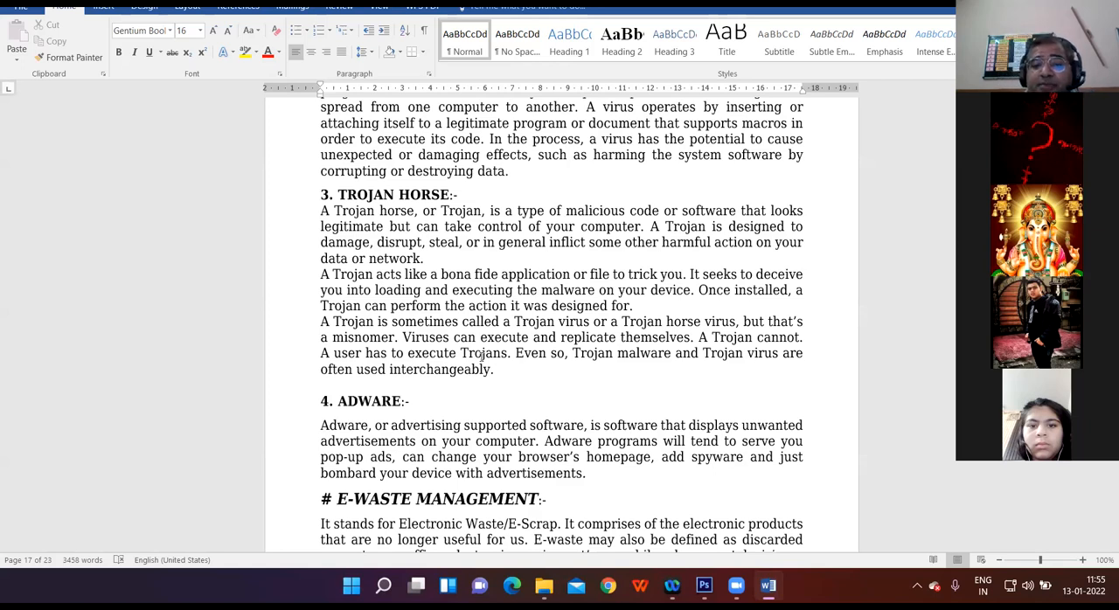
- Scroll into E-Waste Management showing the WEEE definition and resale, reuse, salvage, recycling, disposal
scroll("down", 3)
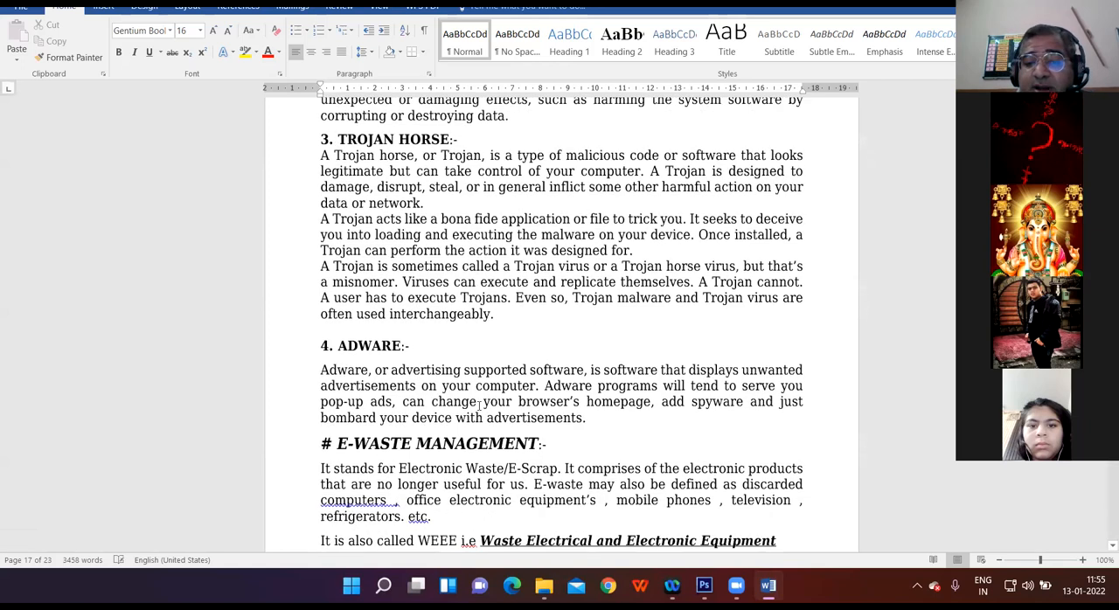
scroll("down", 3)
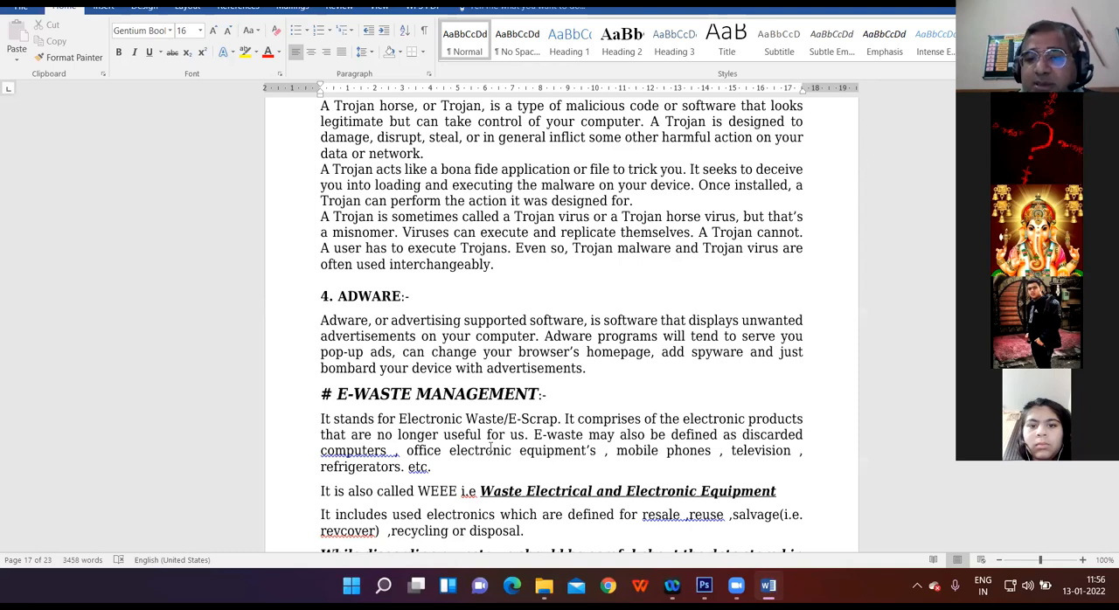
- Scroll down to the E-WASTE MANAGEMENT heading and data-deletion caution on page 195
scroll("down", 3)
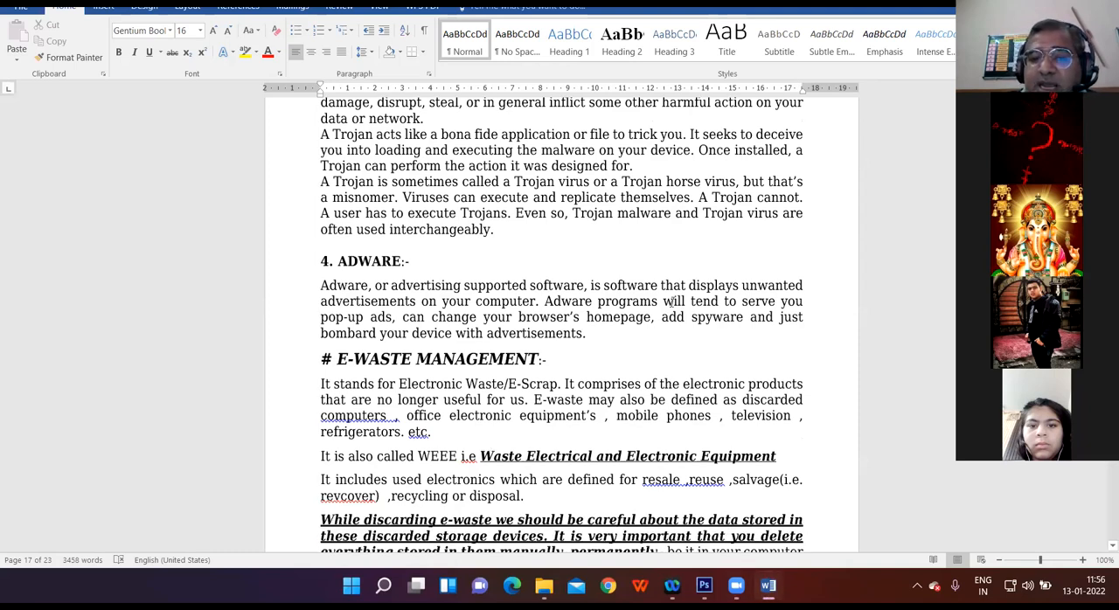
scroll("down", 3)
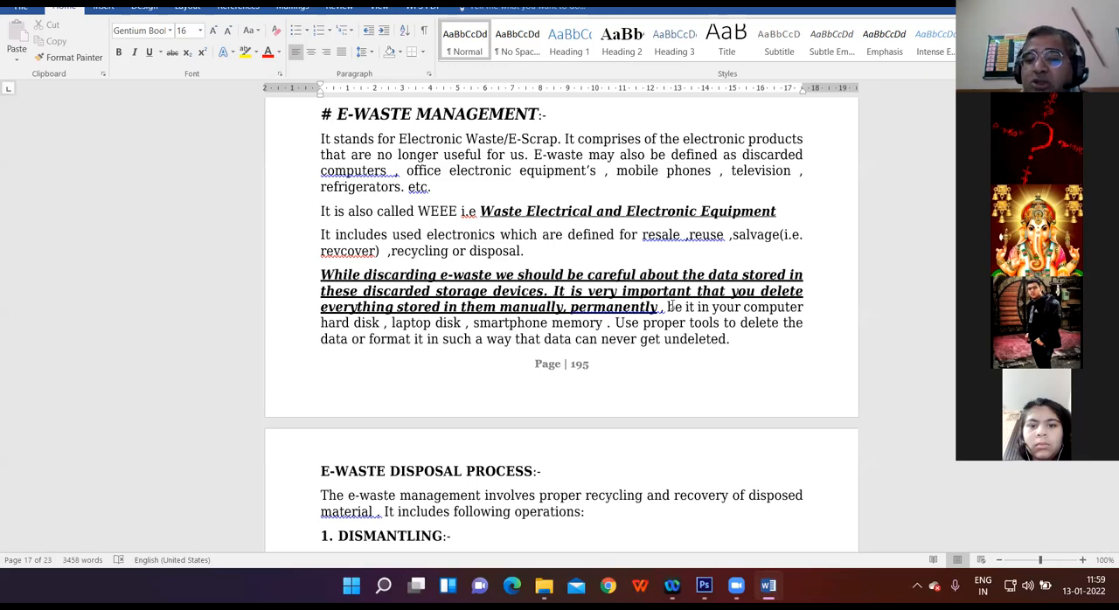
- Scroll down to the five E-WASTE DISPOSAL PROCESS steps, Dismantling through Treatment/disposal
scroll("down", 3)
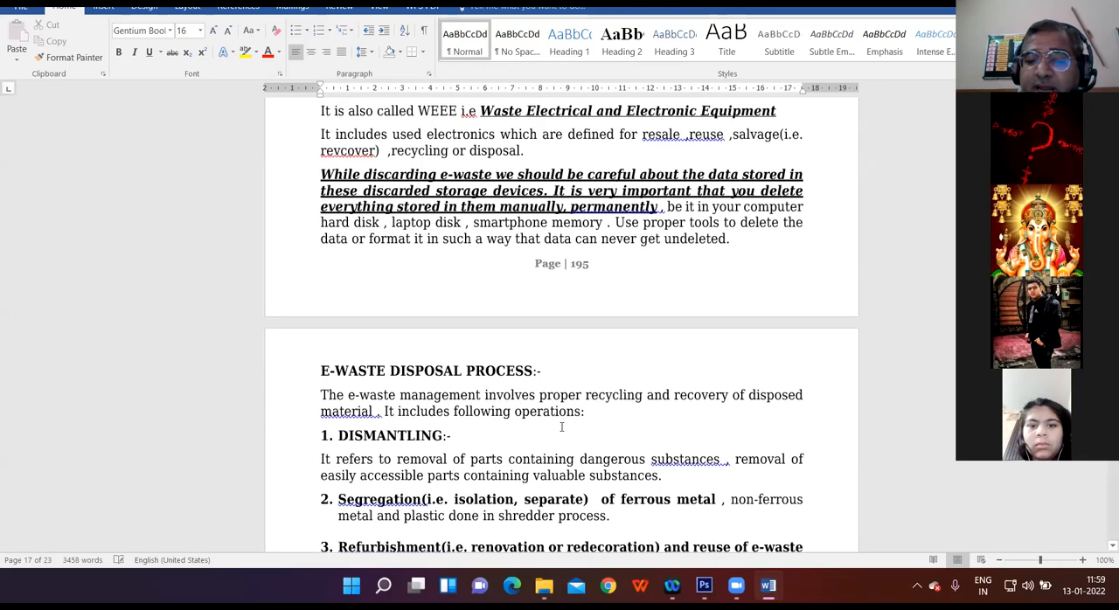
scroll("down", 3)
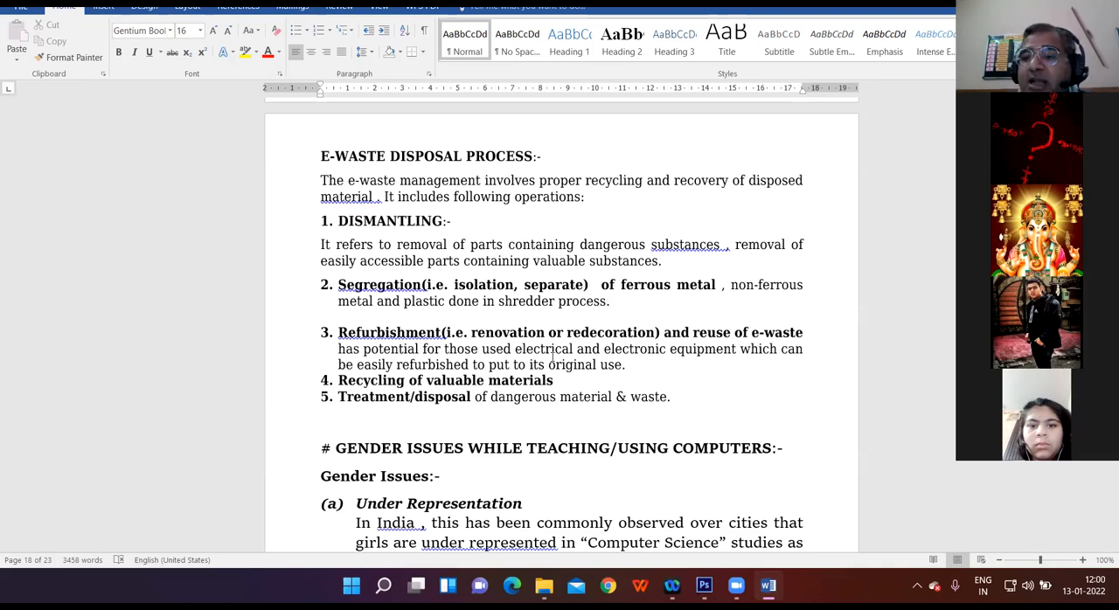
- Scroll down to Under Representation with its five factors and Not Girl Friendly Work Culture
scroll("down", 3)
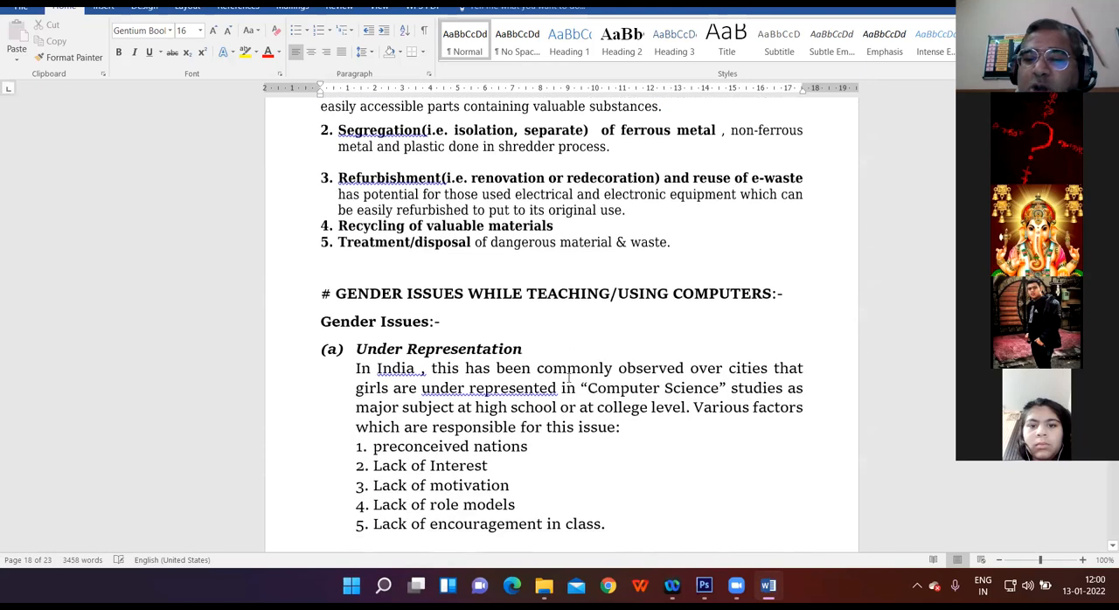
scroll("down", 3)
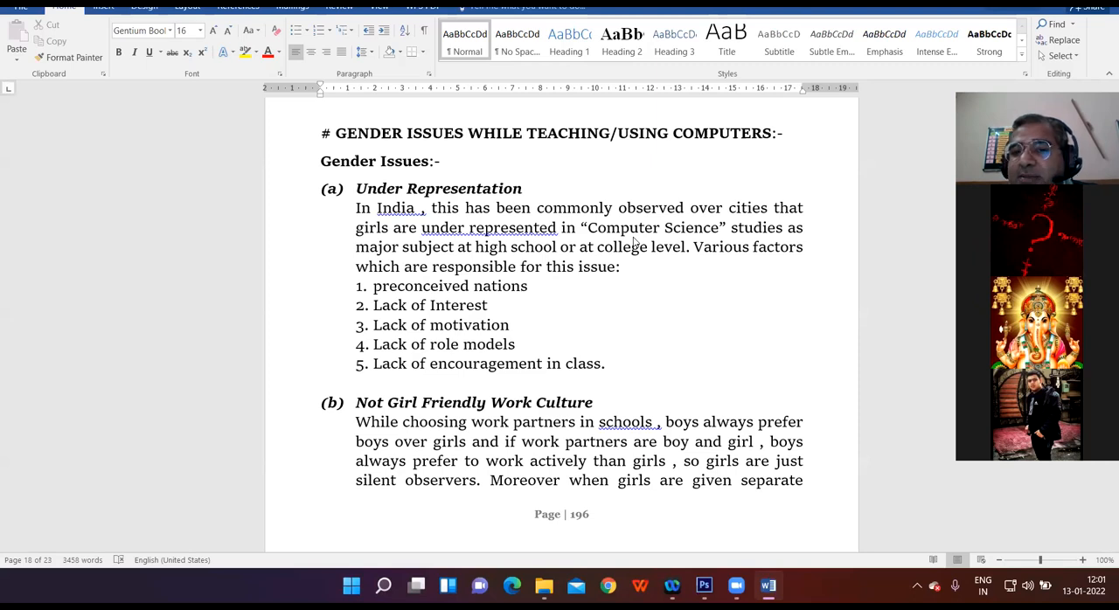
mouse_move(620, 154)
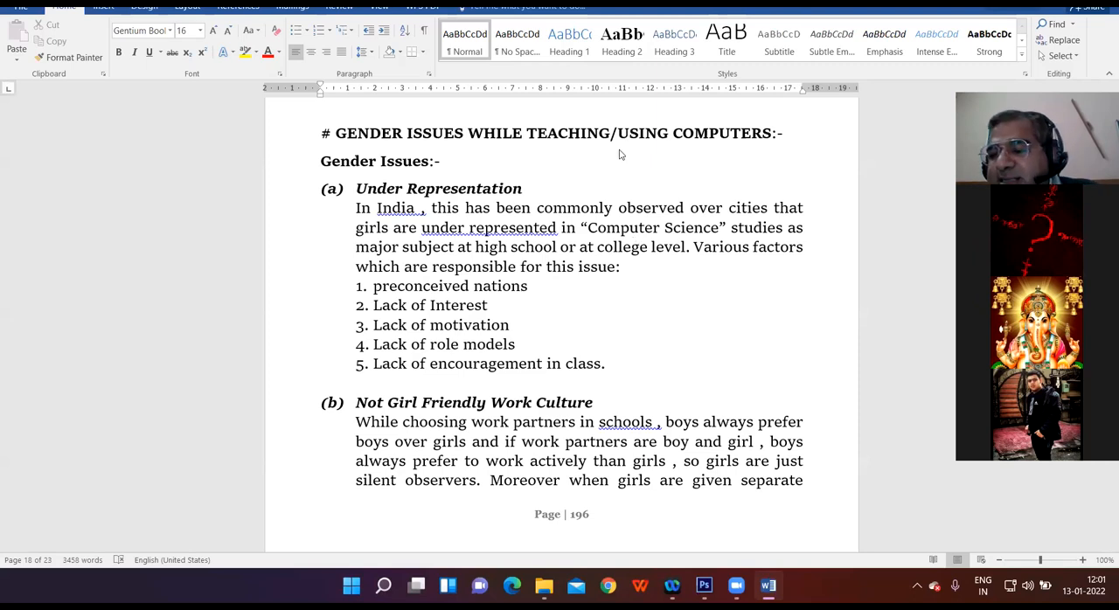